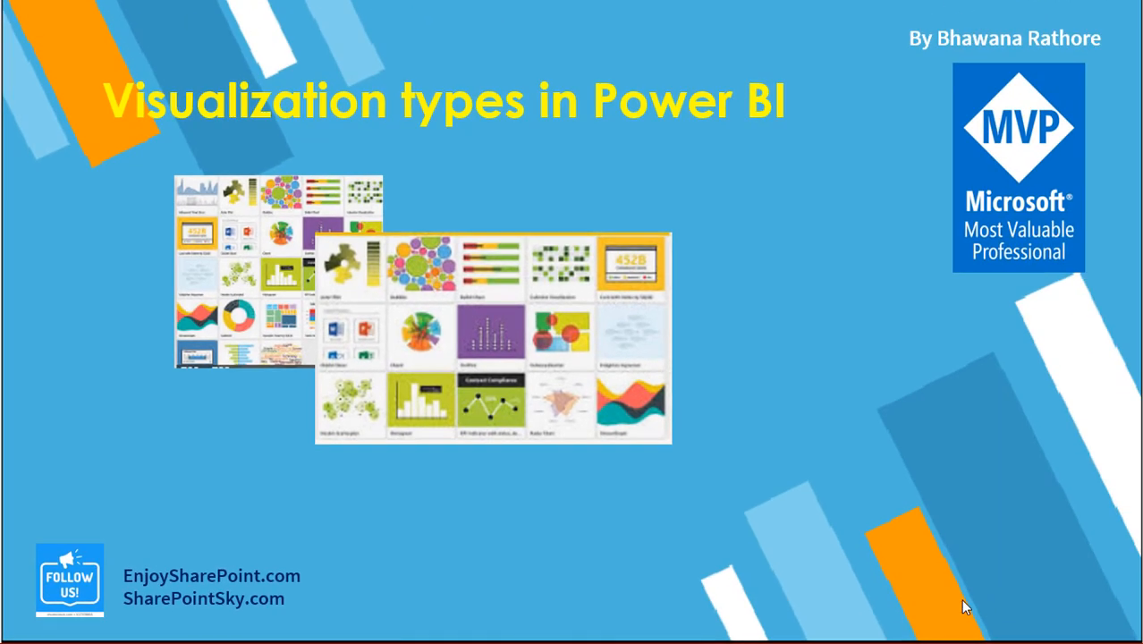
pyautogui.moveTo(964, 607)
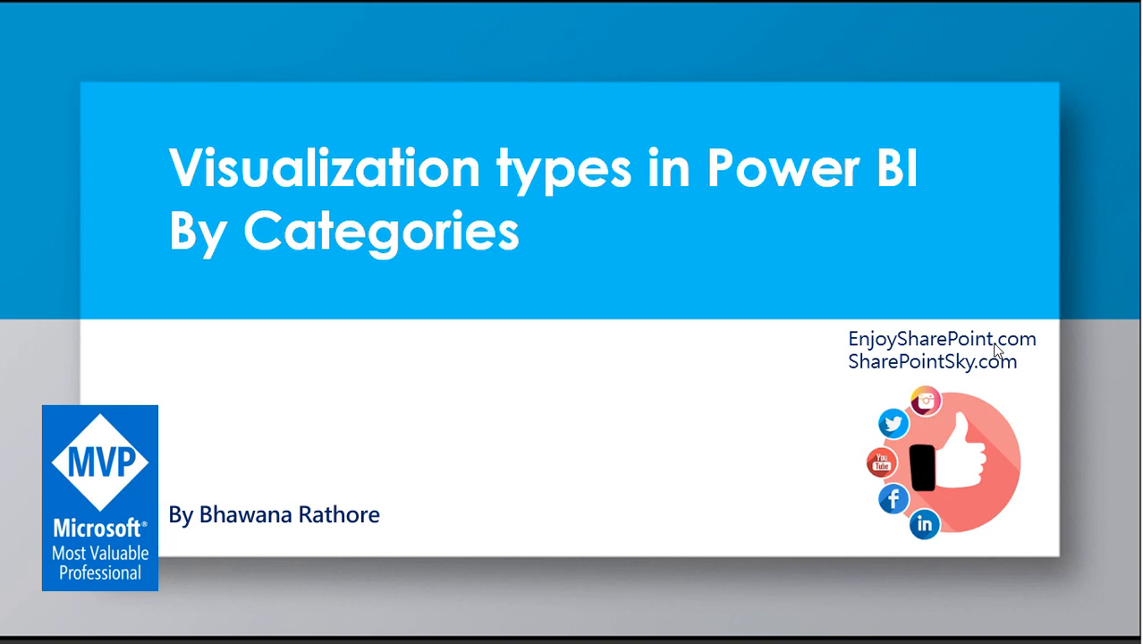
# Advance past the PowerPoint slides to reach the Power BI home page in the browser.
pyautogui.press('right')
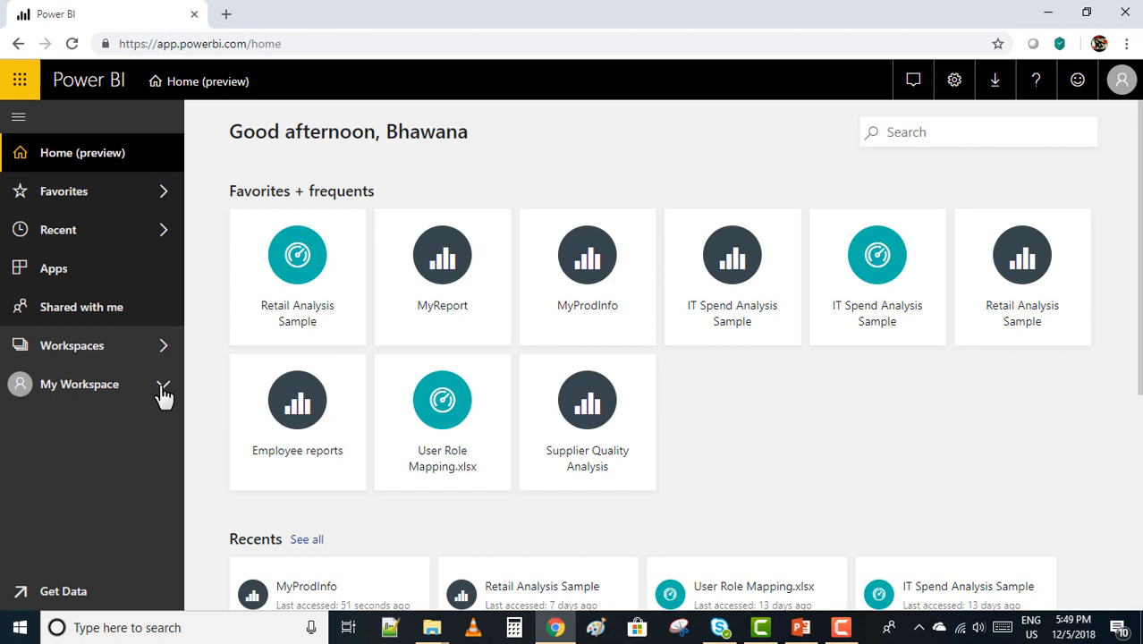
# Open the MyProdInfo report from the Reports list under My Workspace.
pyautogui.click(78, 383)
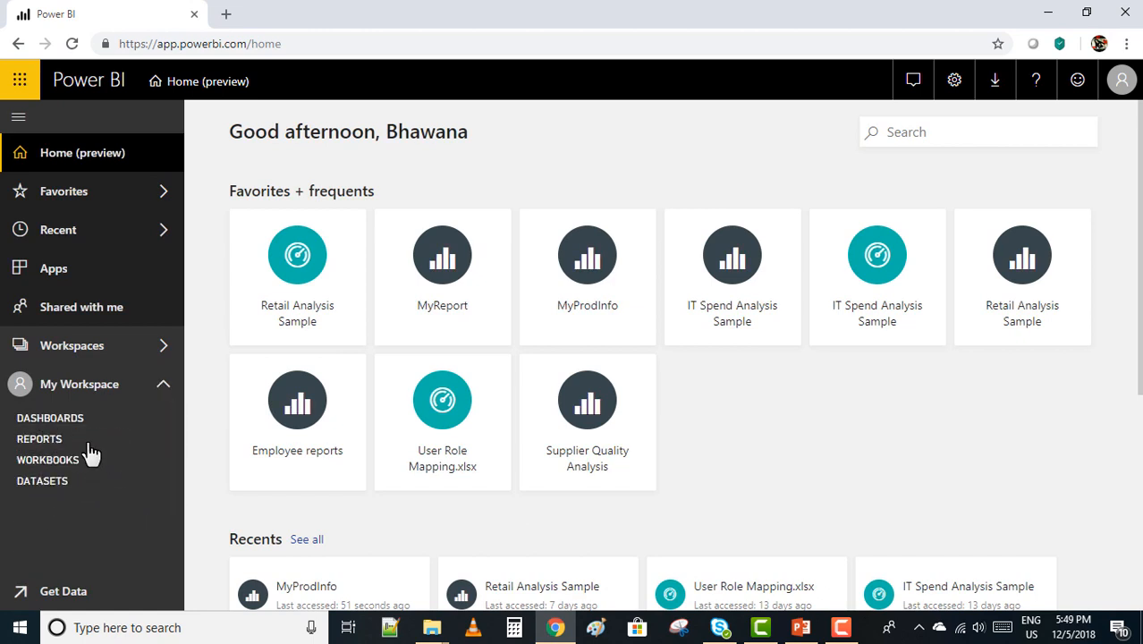
pyautogui.click(39, 438)
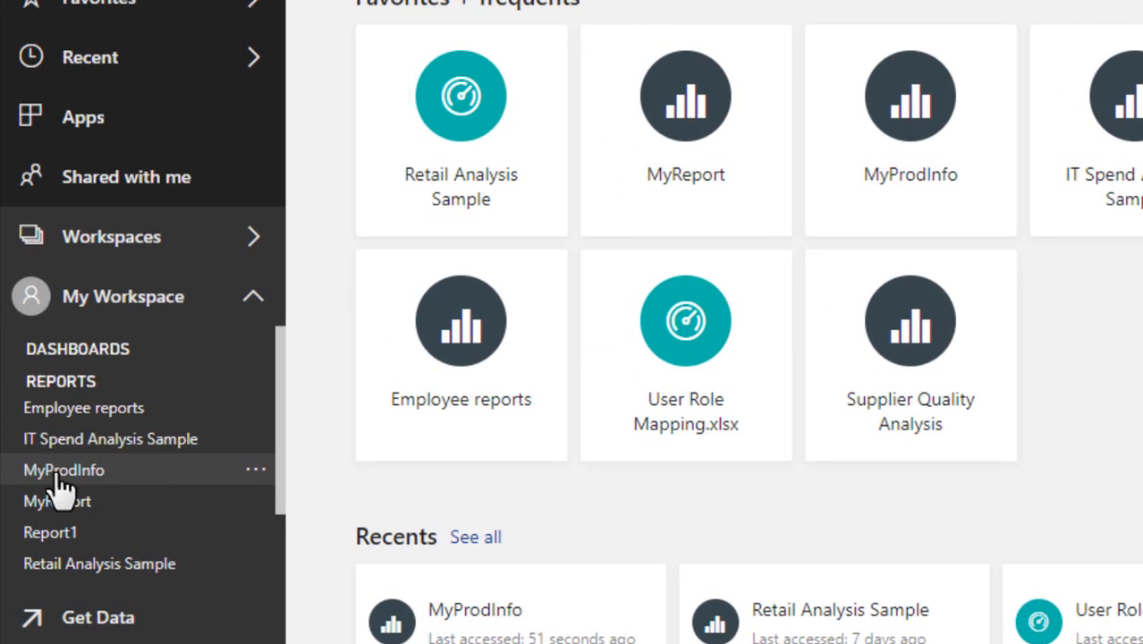
pyautogui.click(64, 470)
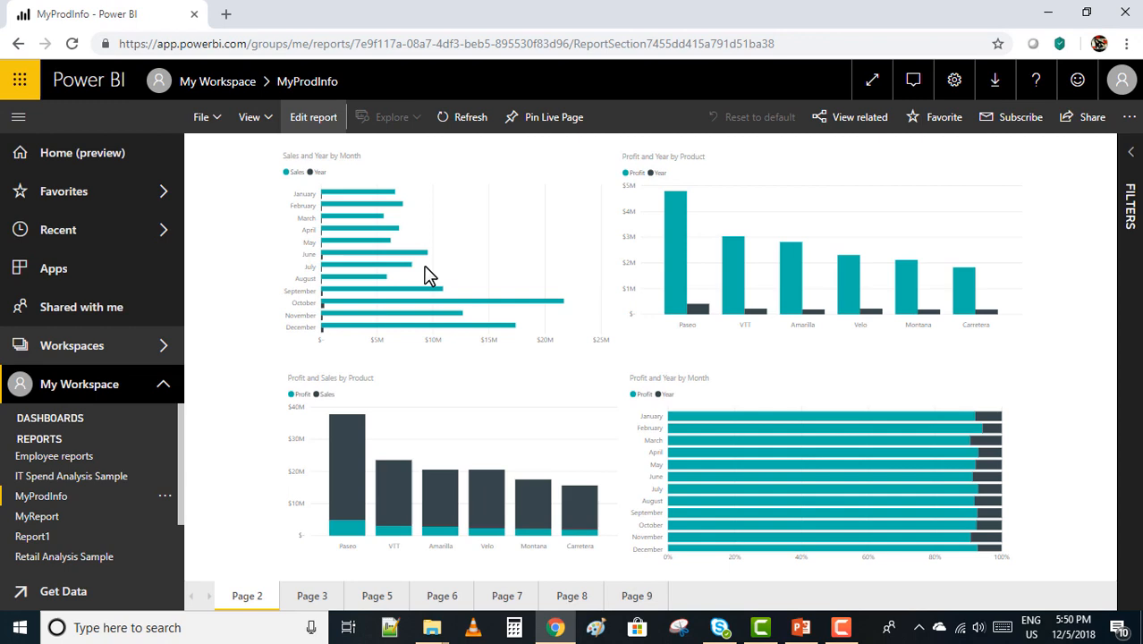
# Put the MyProdInfo report into edit mode to show the Visualizations and Fields panes.
pyautogui.click(313, 117)
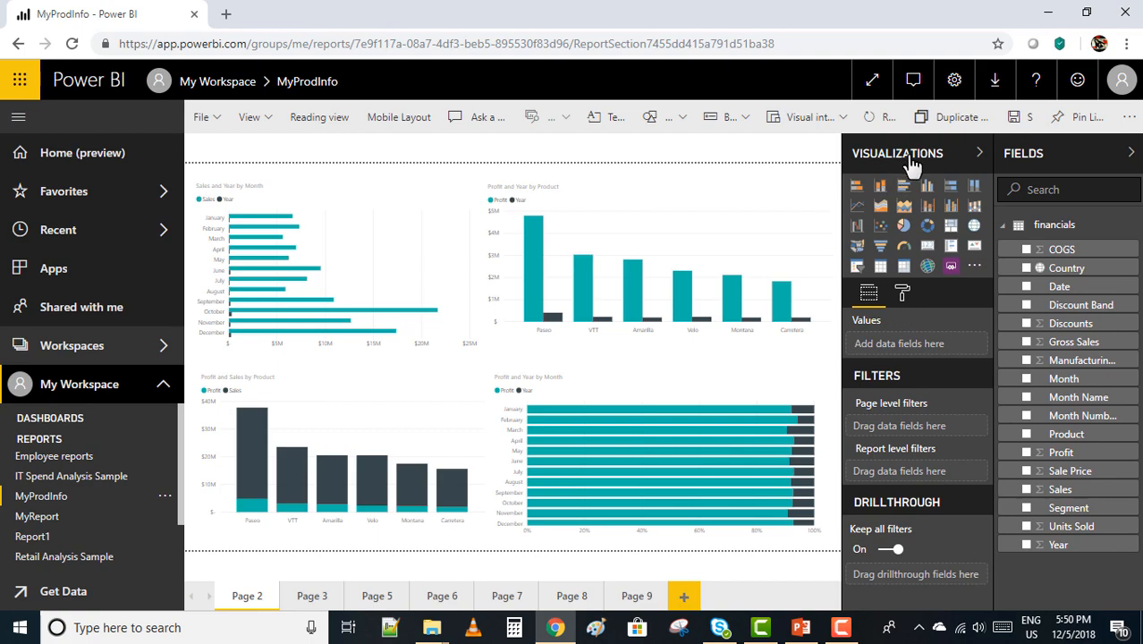
pyautogui.moveTo(894, 165)
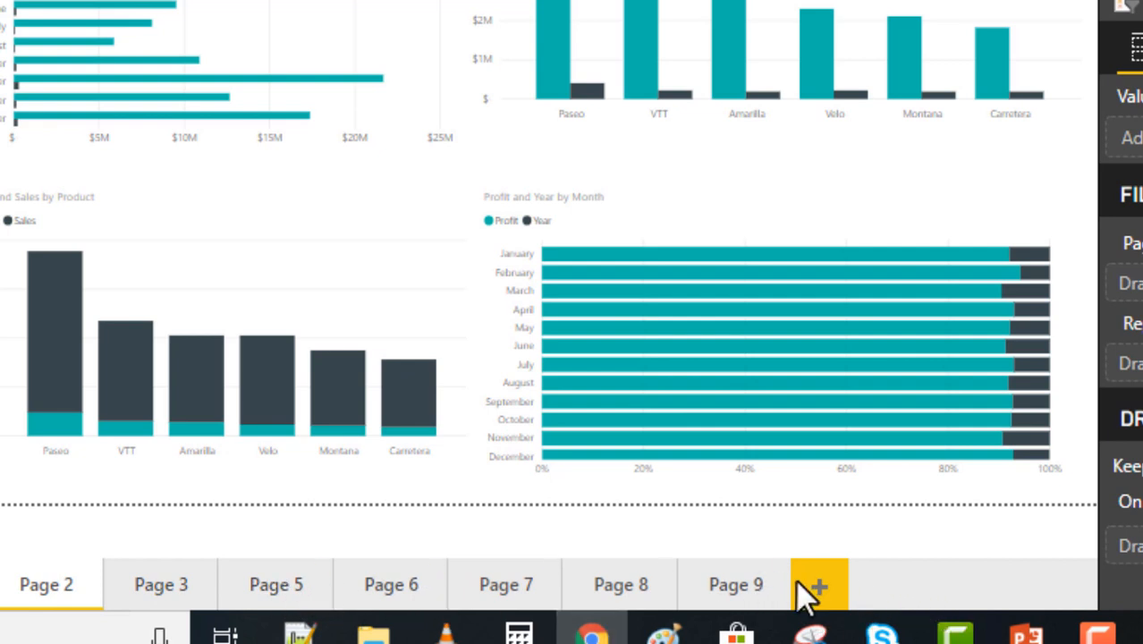
pyautogui.moveTo(818, 586)
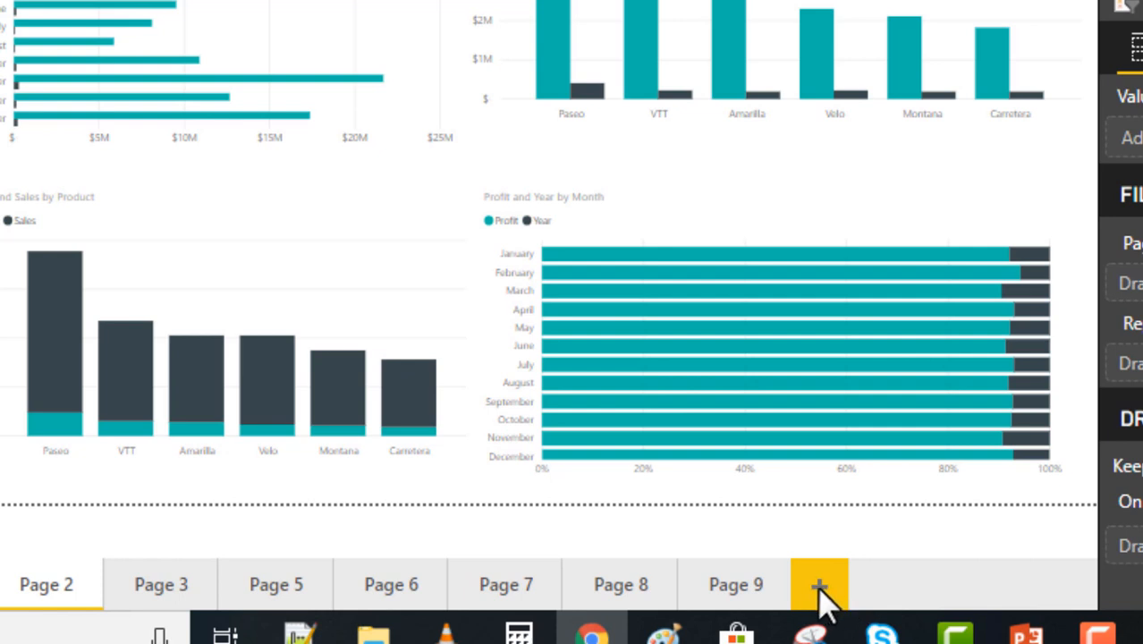
pyautogui.moveTo(103, 581)
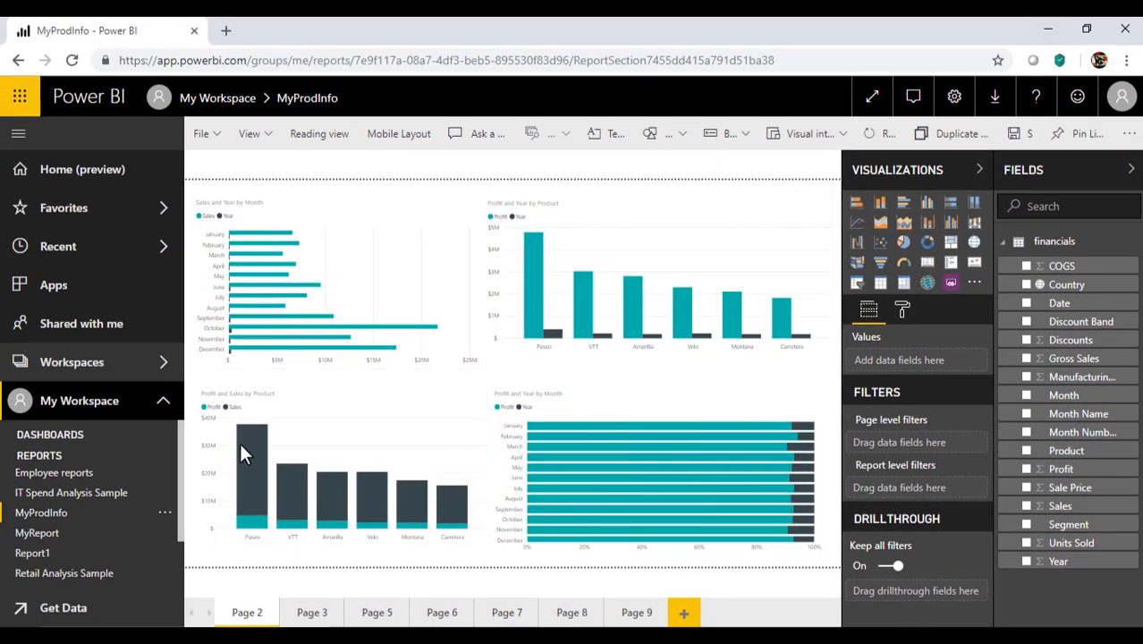
# Select the Sales and Year by Month chart to view its Month axis and values.
pyautogui.click(335, 286)
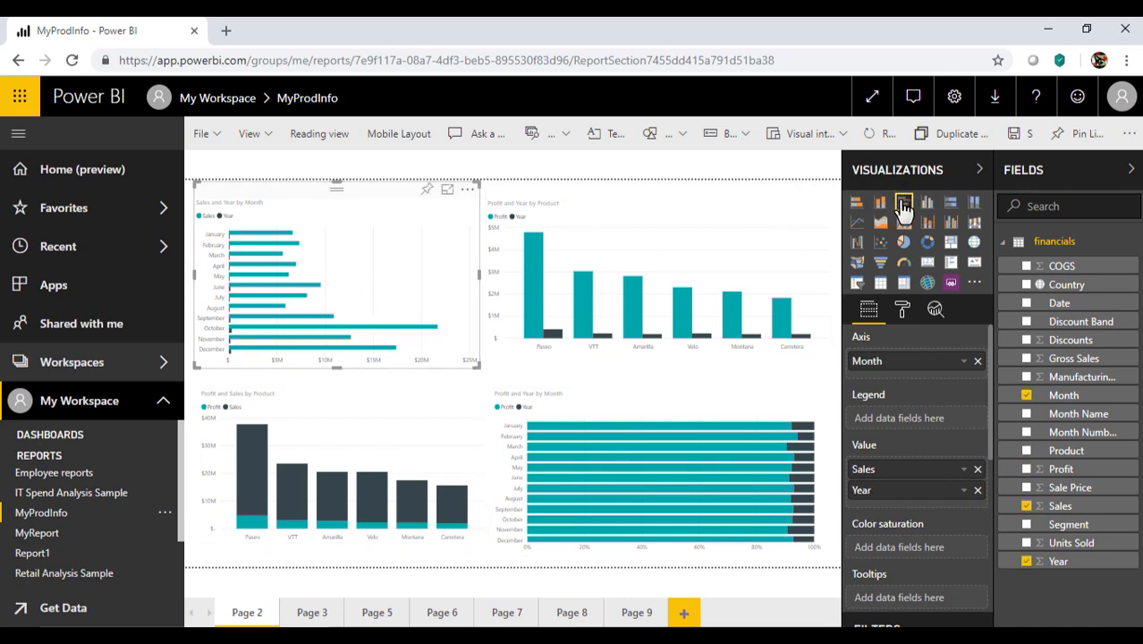
pyautogui.moveTo(903, 204)
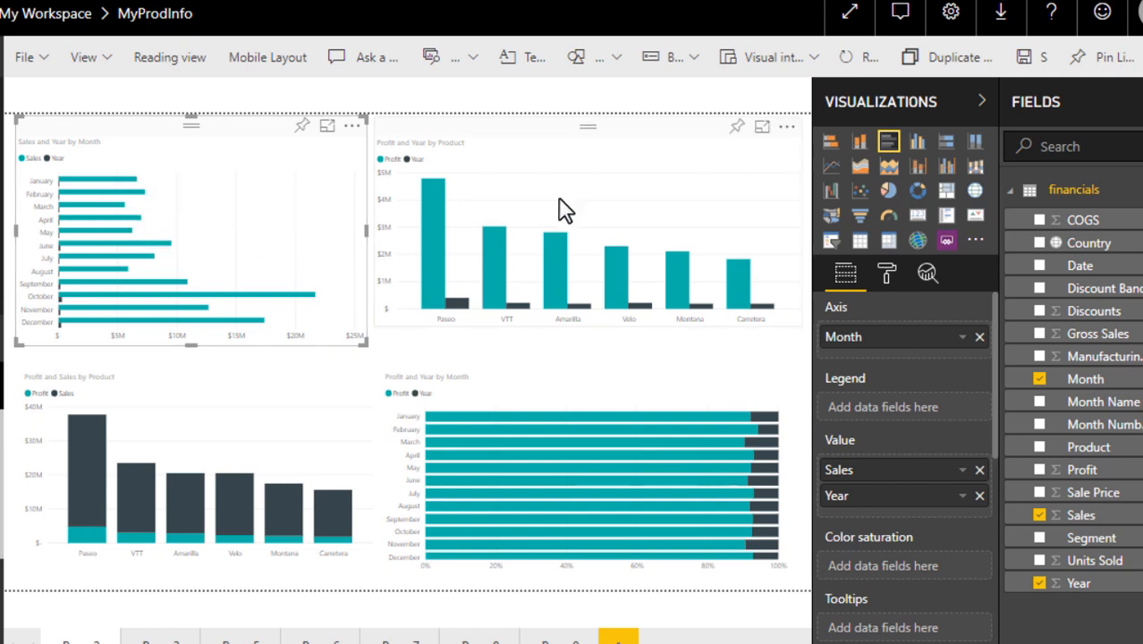
pyautogui.moveTo(495, 250)
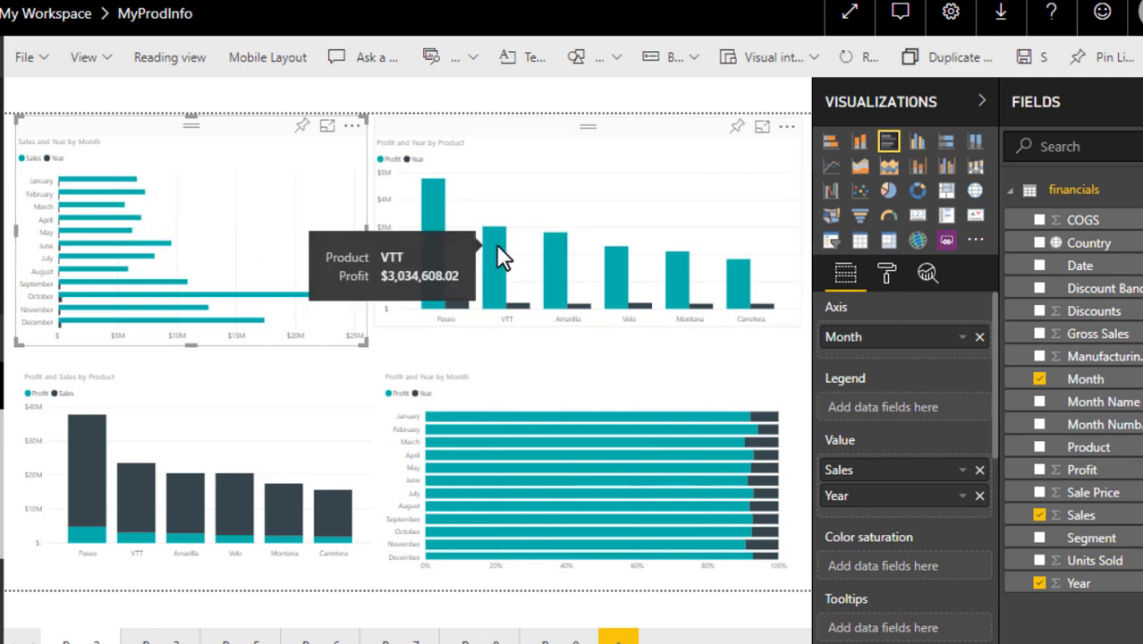
pyautogui.moveTo(501, 268)
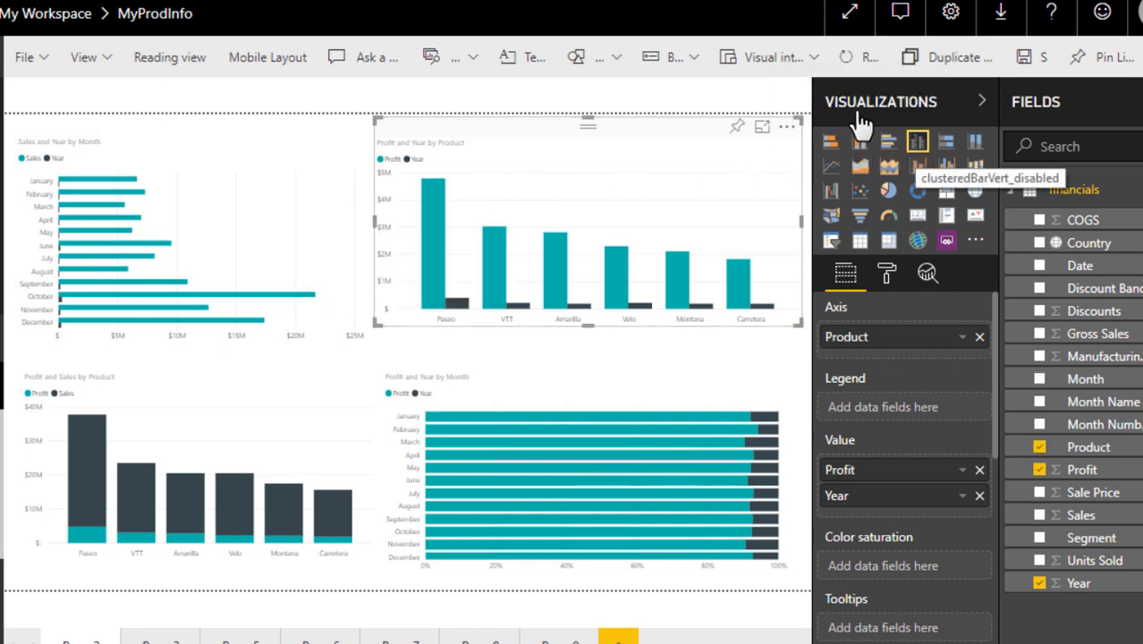
pyautogui.moveTo(917, 148)
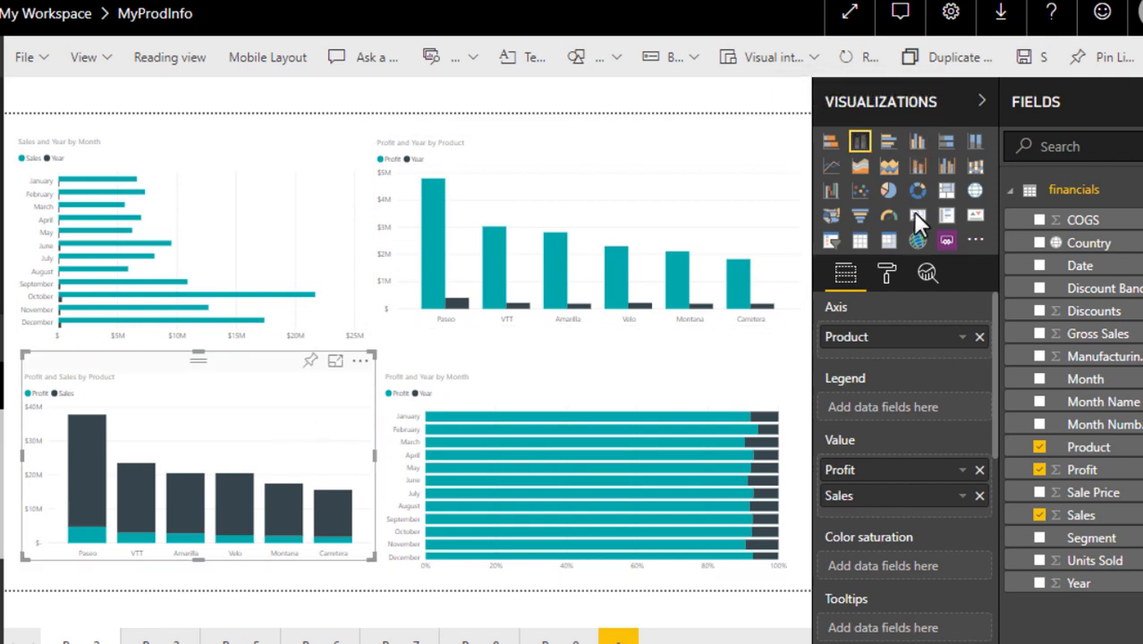
pyautogui.moveTo(859, 140)
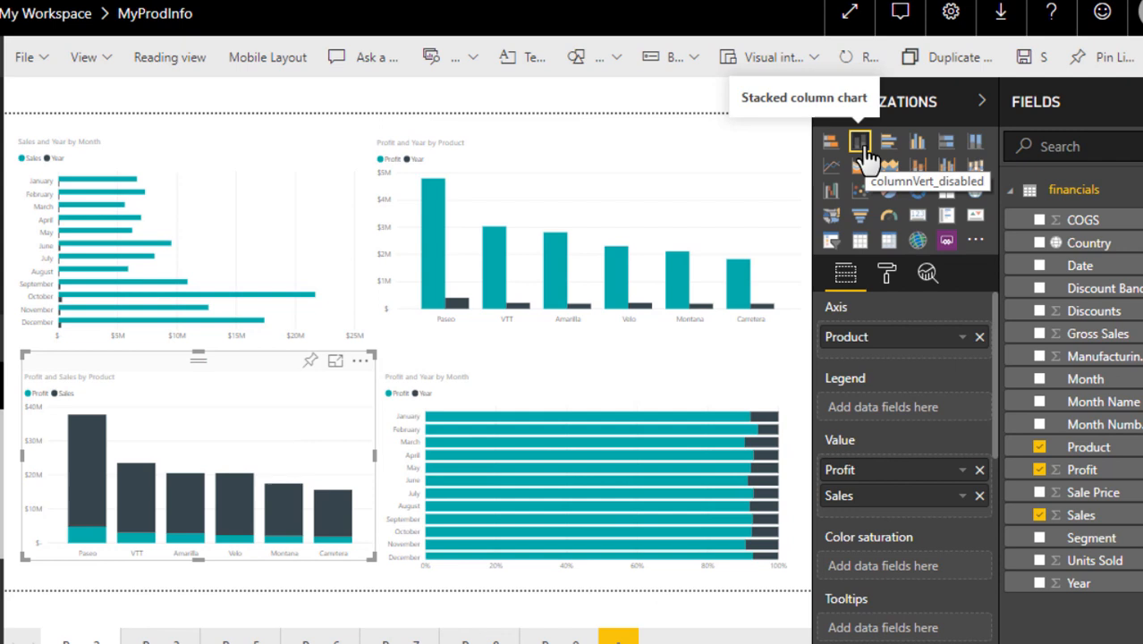
pyautogui.moveTo(445, 503)
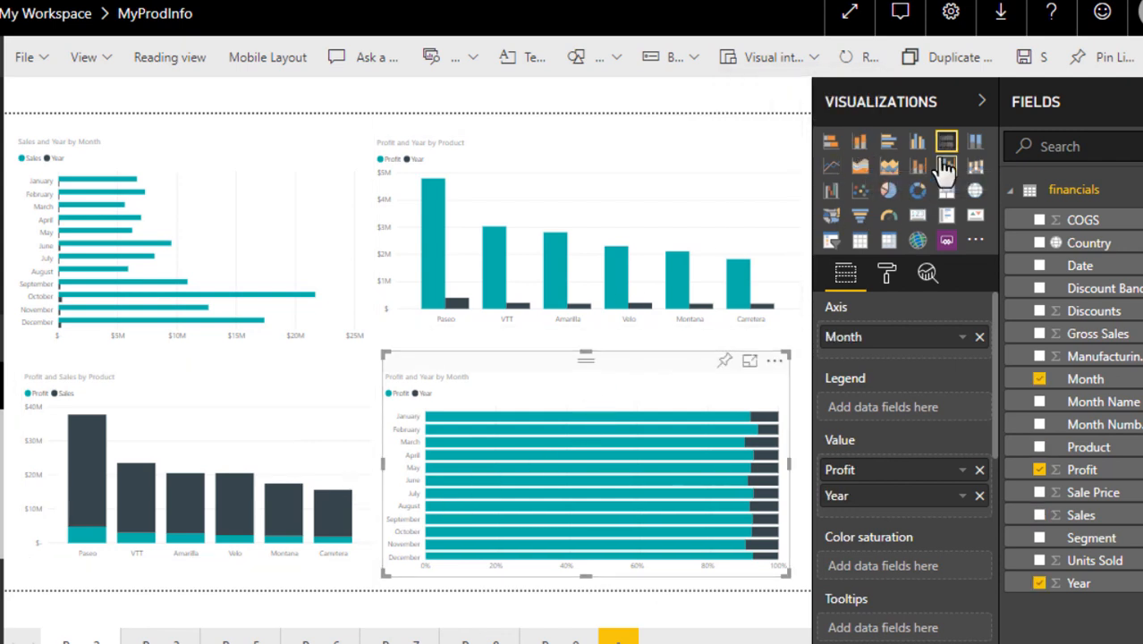
pyautogui.moveTo(946, 143)
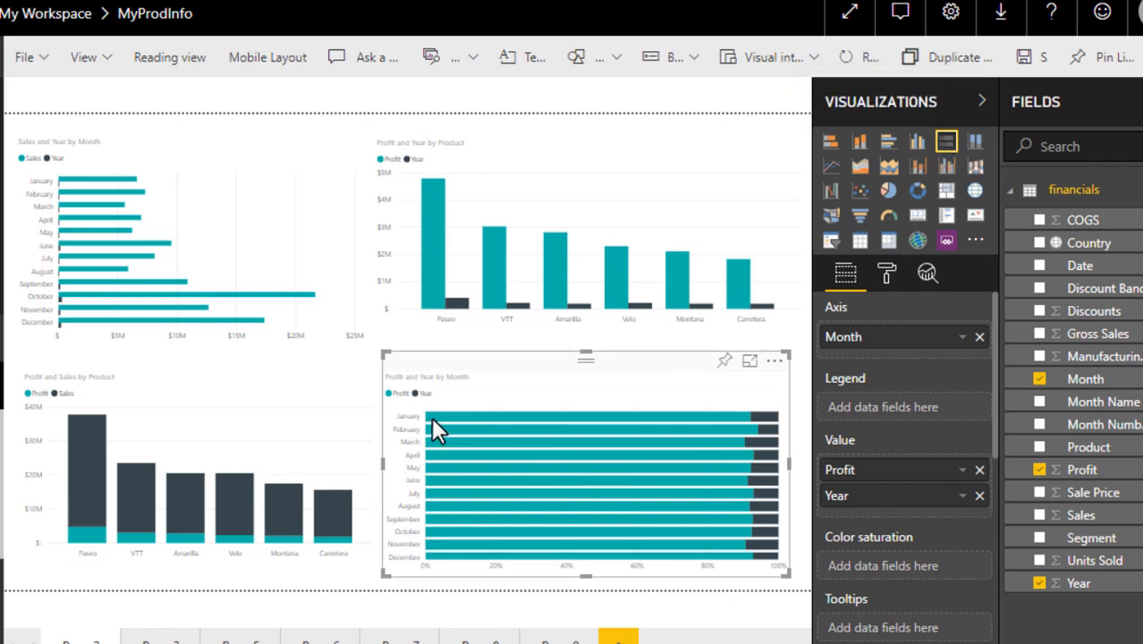
pyautogui.moveTo(431, 452)
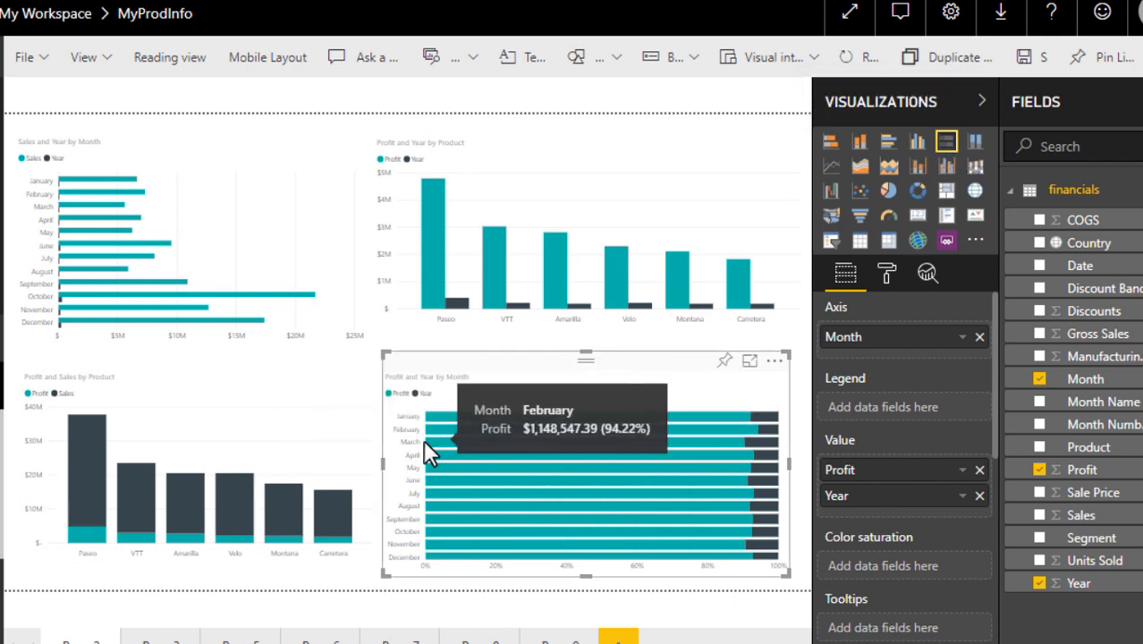
pyautogui.moveTo(461, 532)
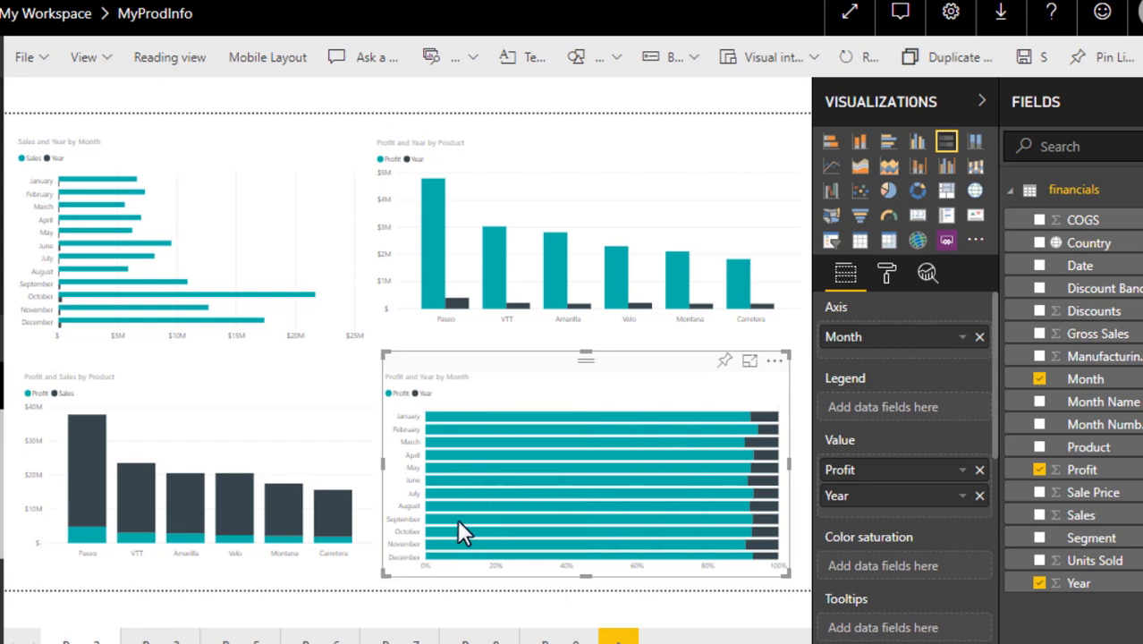
pyautogui.moveTo(483, 533)
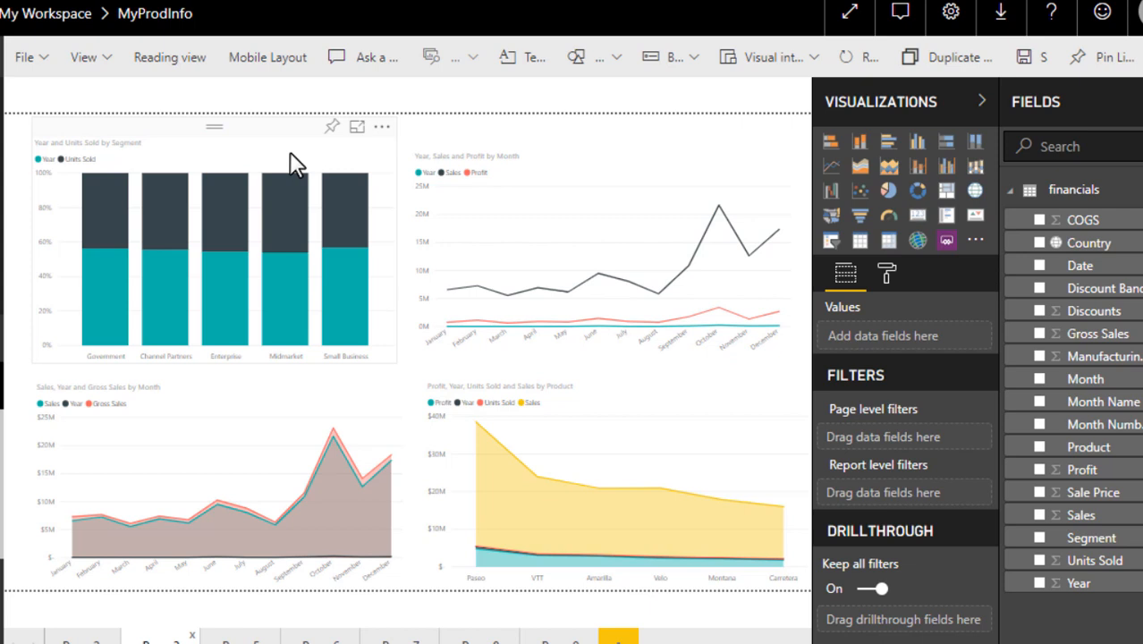
# Select the Year and Units Sold by Segment chart, then the Year, Sales and Profit by Month chart.
pyautogui.click(975, 141)
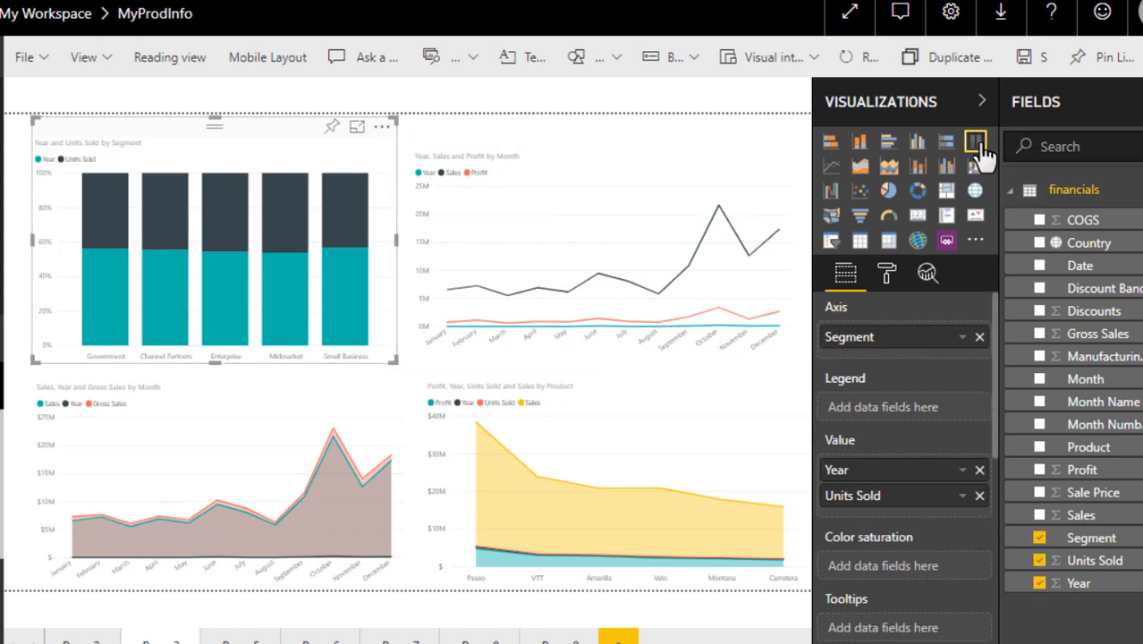
pyautogui.moveTo(975, 143)
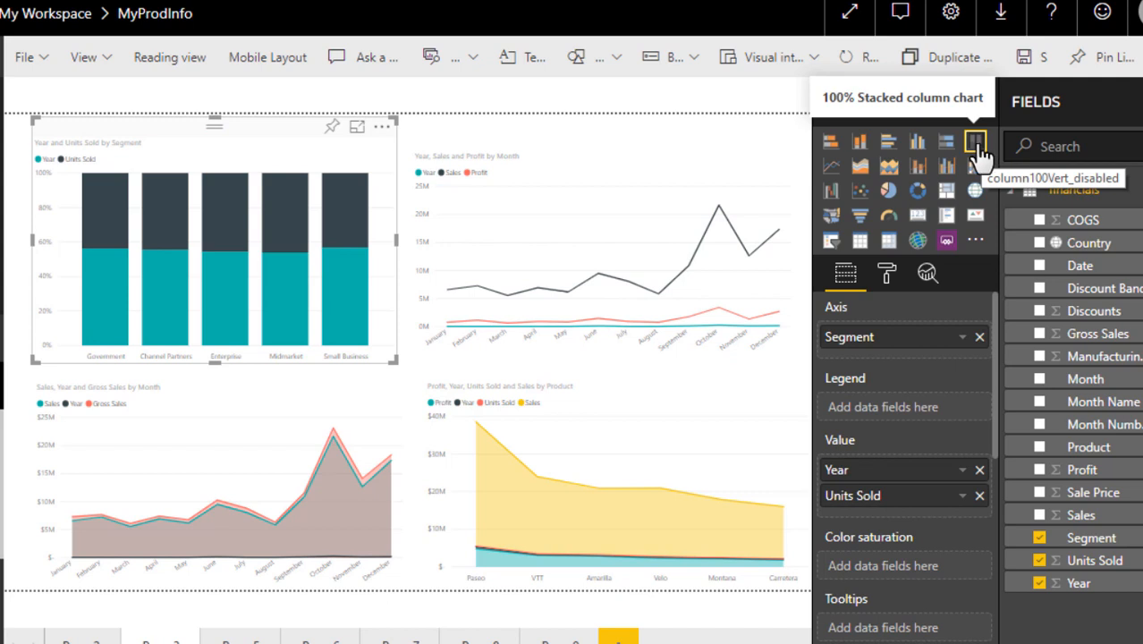
pyautogui.moveTo(827, 138)
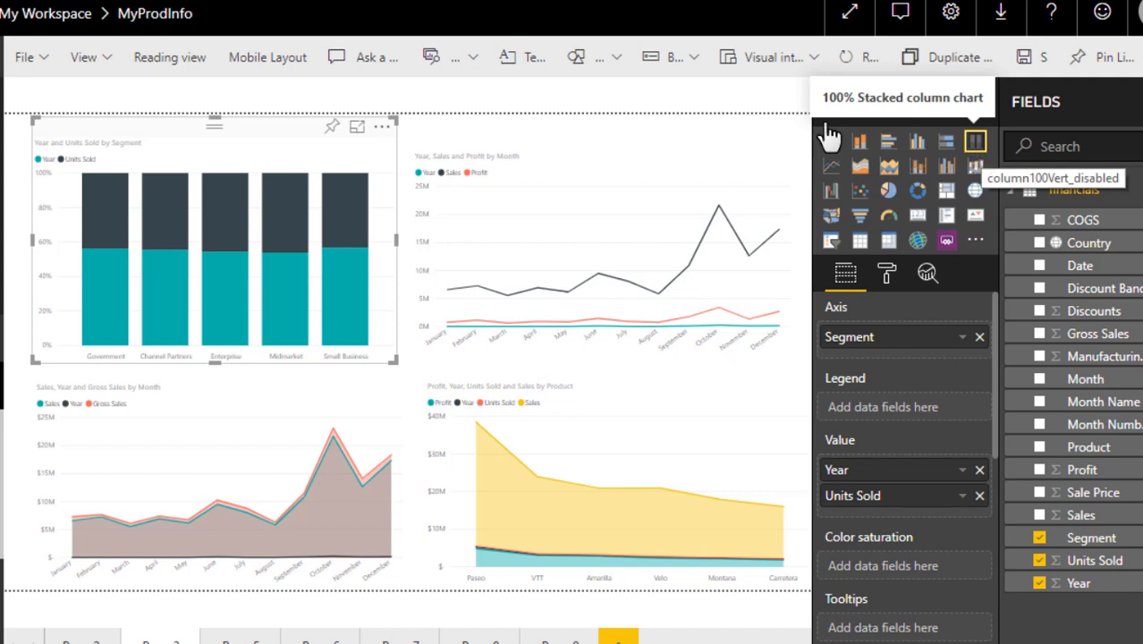
pyautogui.click(604, 250)
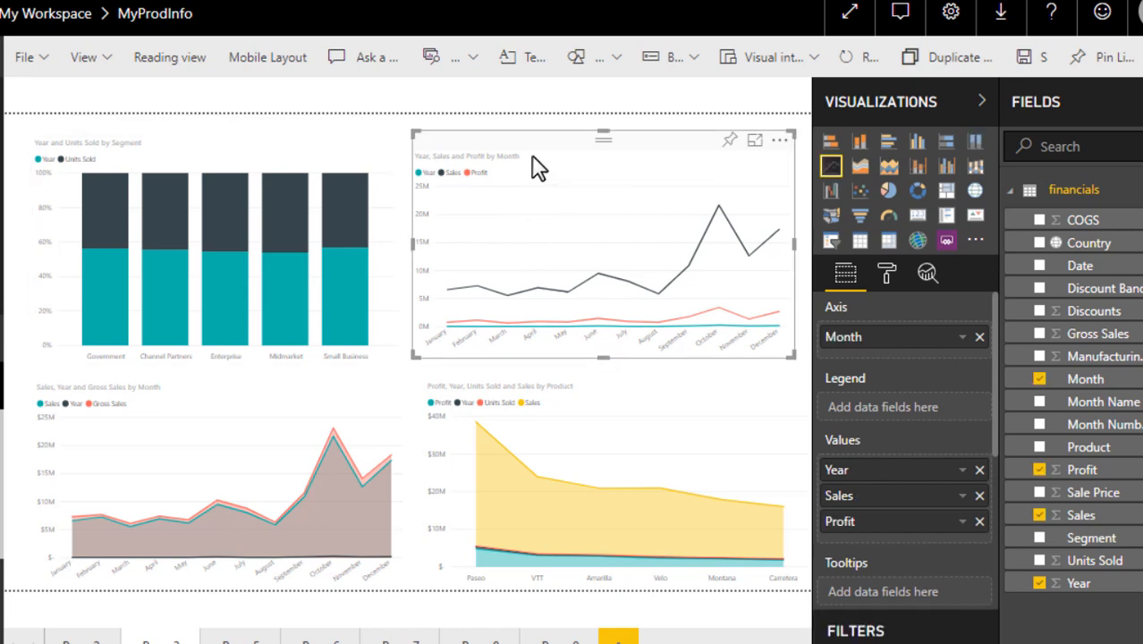
pyautogui.moveTo(839, 178)
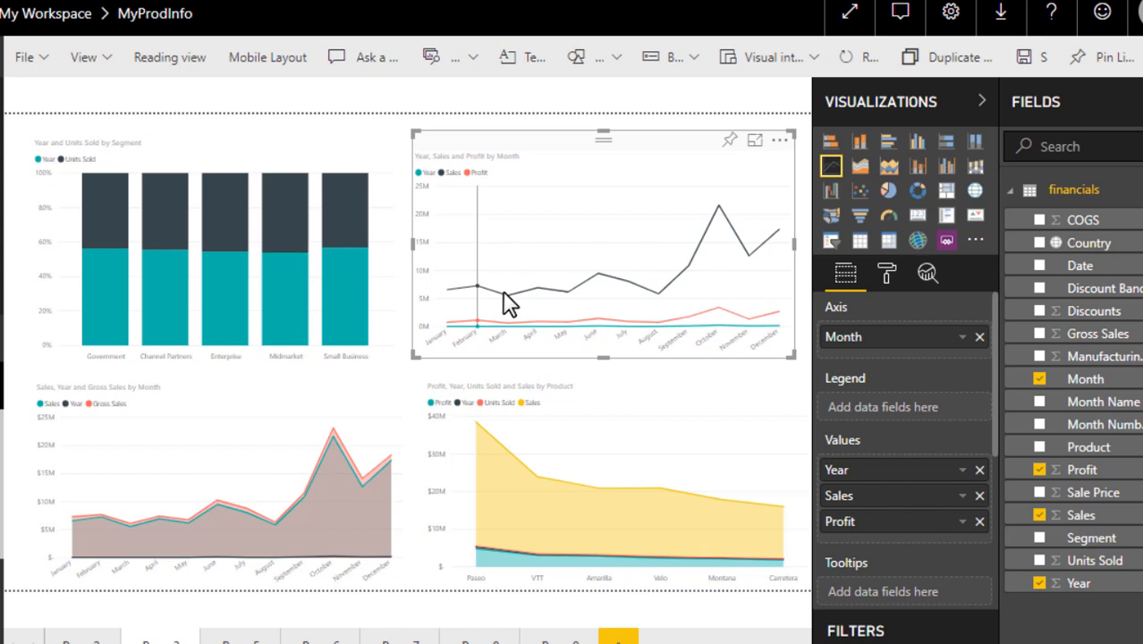
pyautogui.moveTo(756, 255)
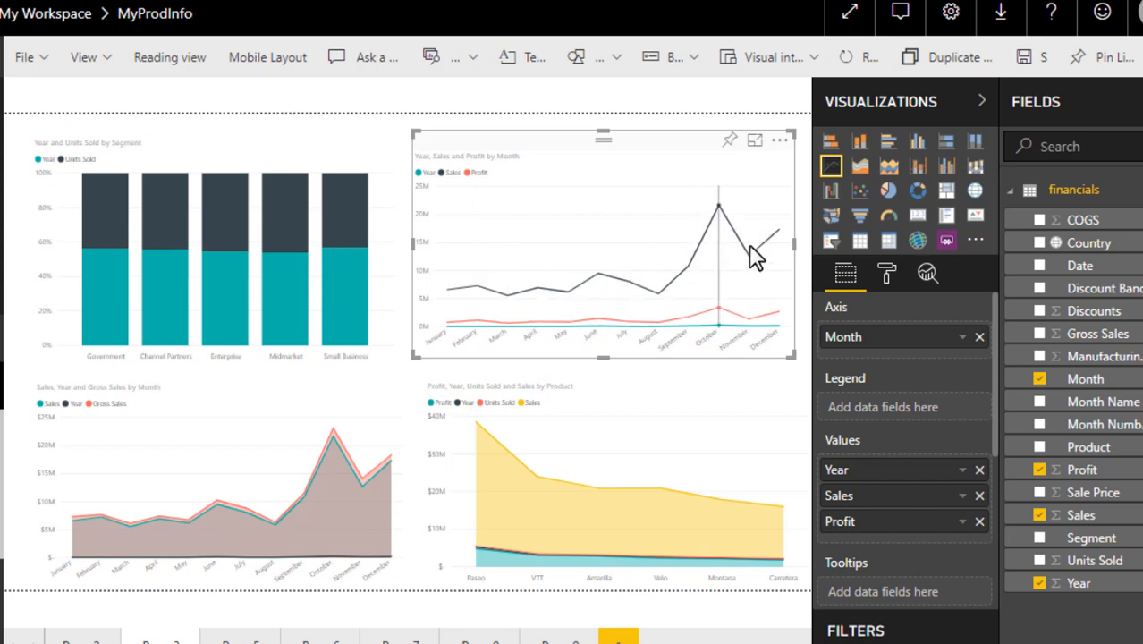
pyautogui.moveTo(779, 241)
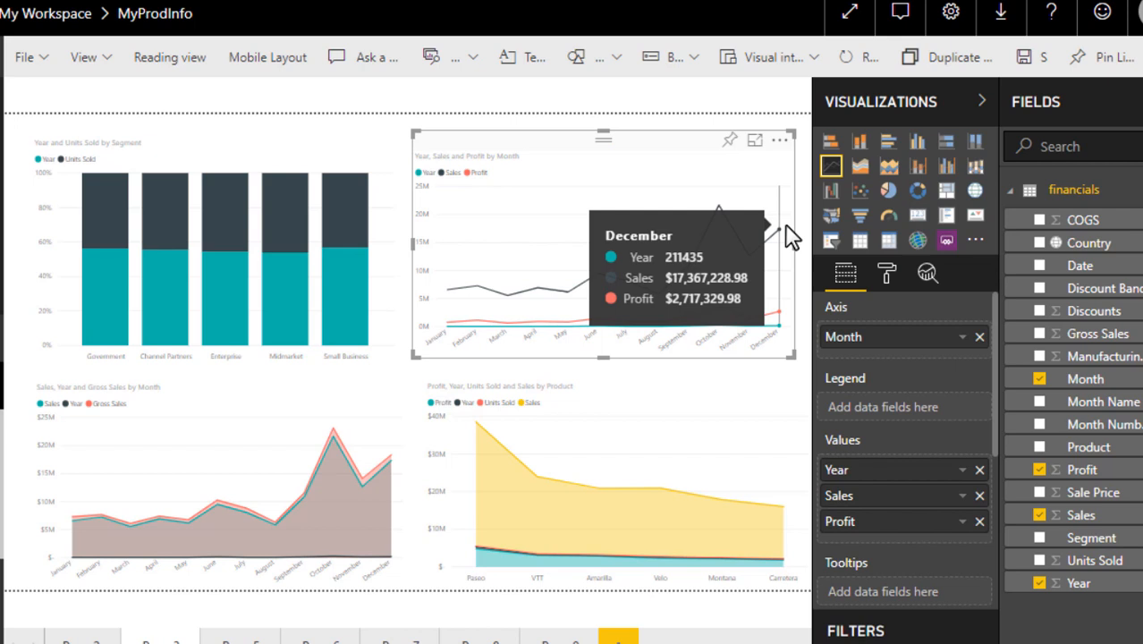
pyautogui.moveTo(438, 174)
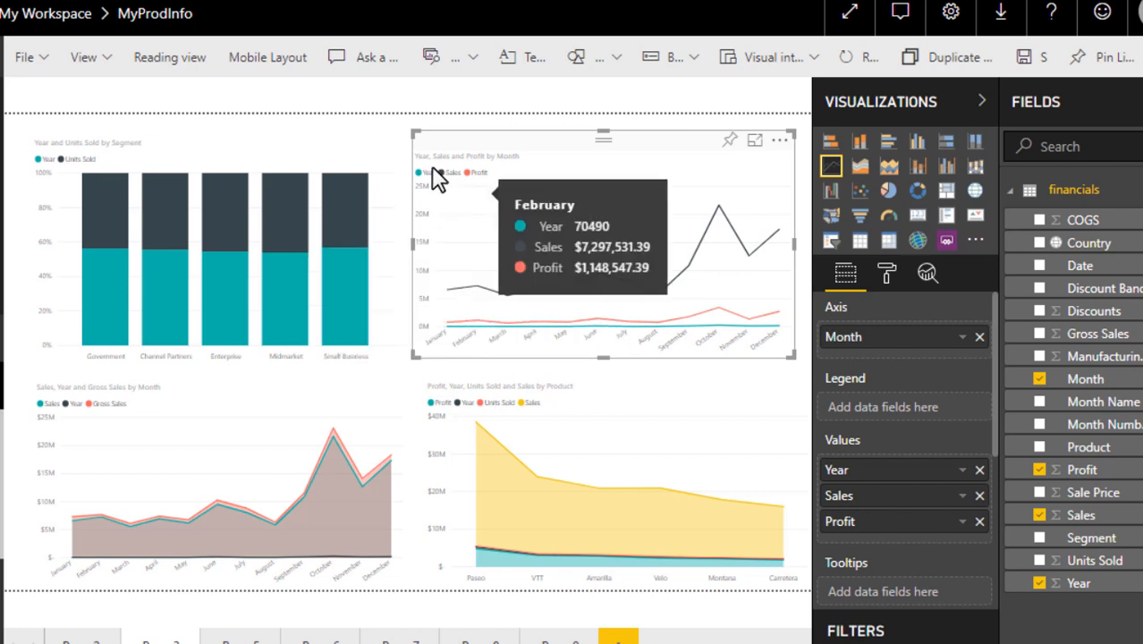
pyautogui.moveTo(519, 183)
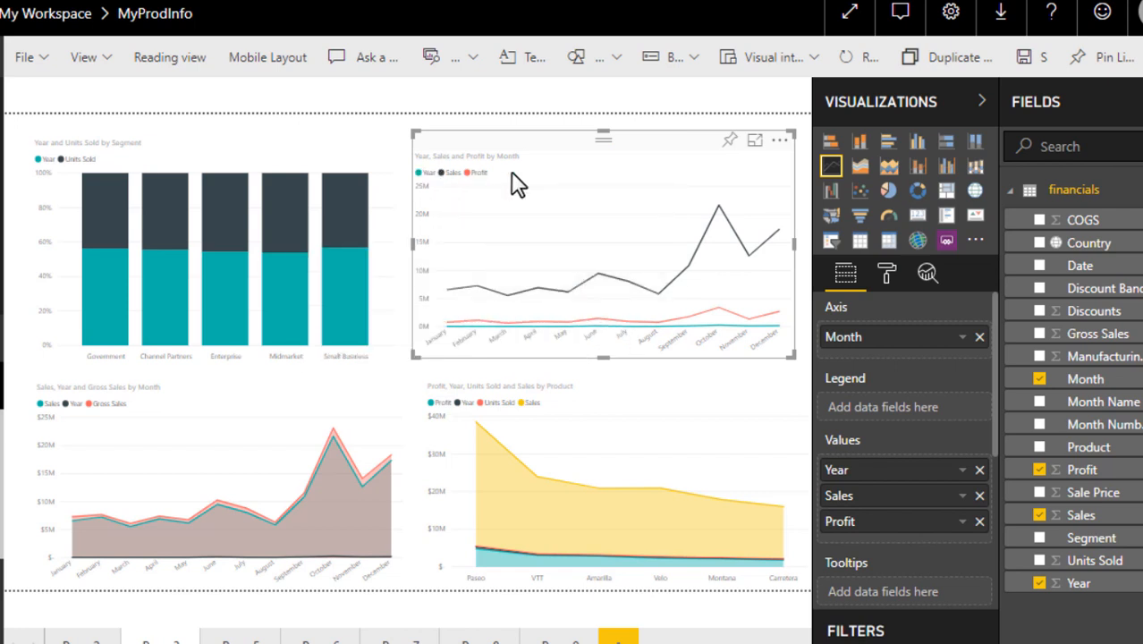
pyautogui.moveTo(188, 428)
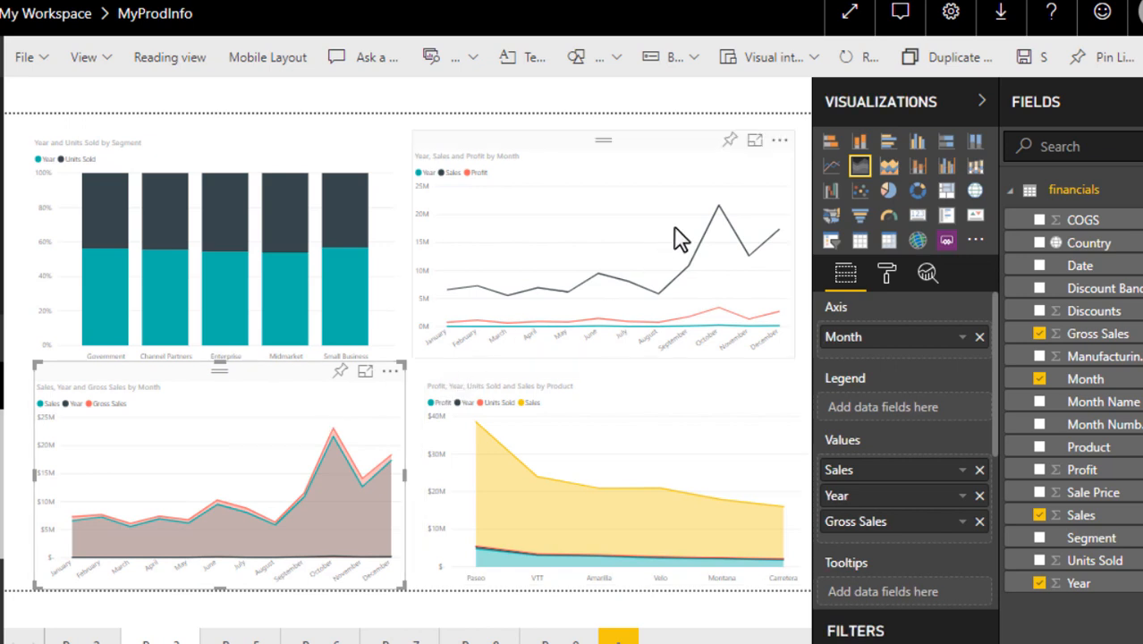
pyautogui.moveTo(597, 331)
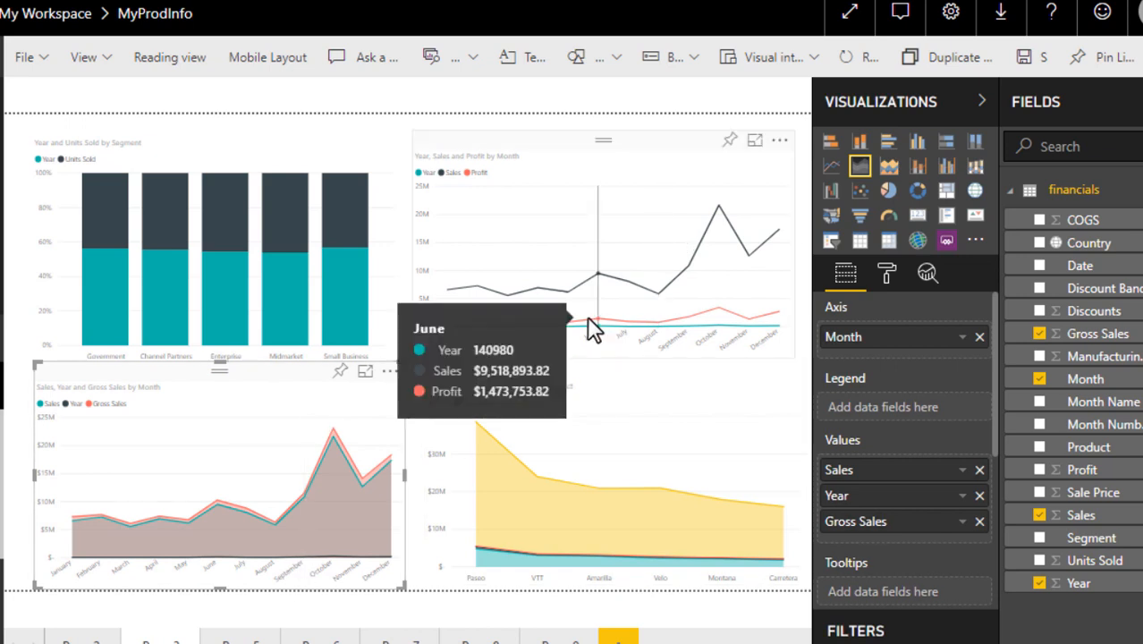
pyautogui.moveTo(179, 498)
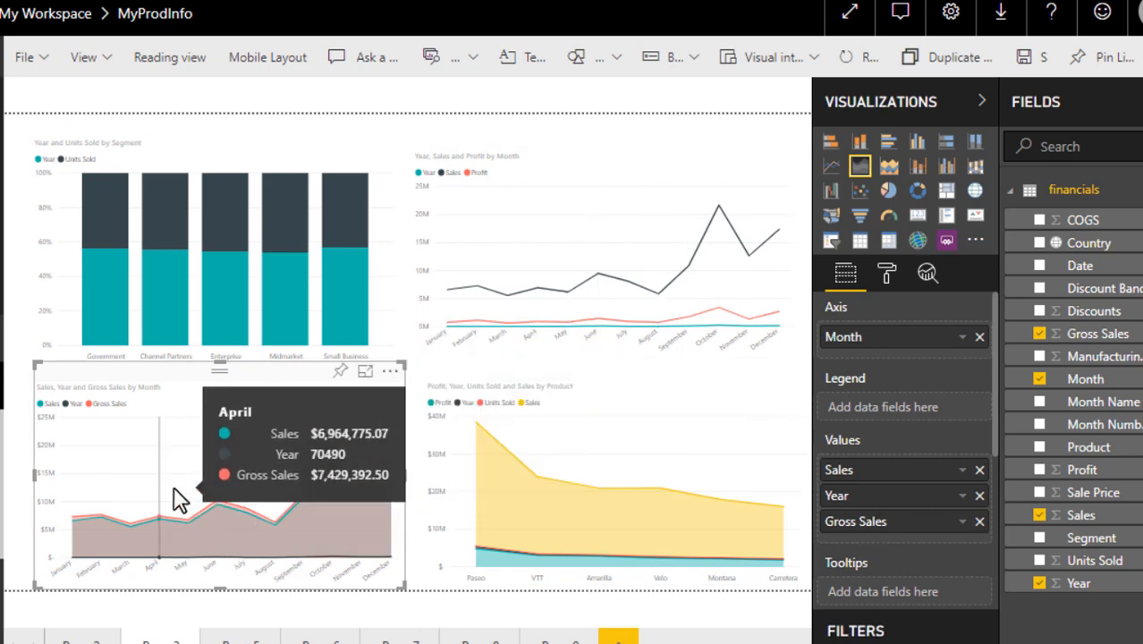
pyautogui.moveTo(239, 548)
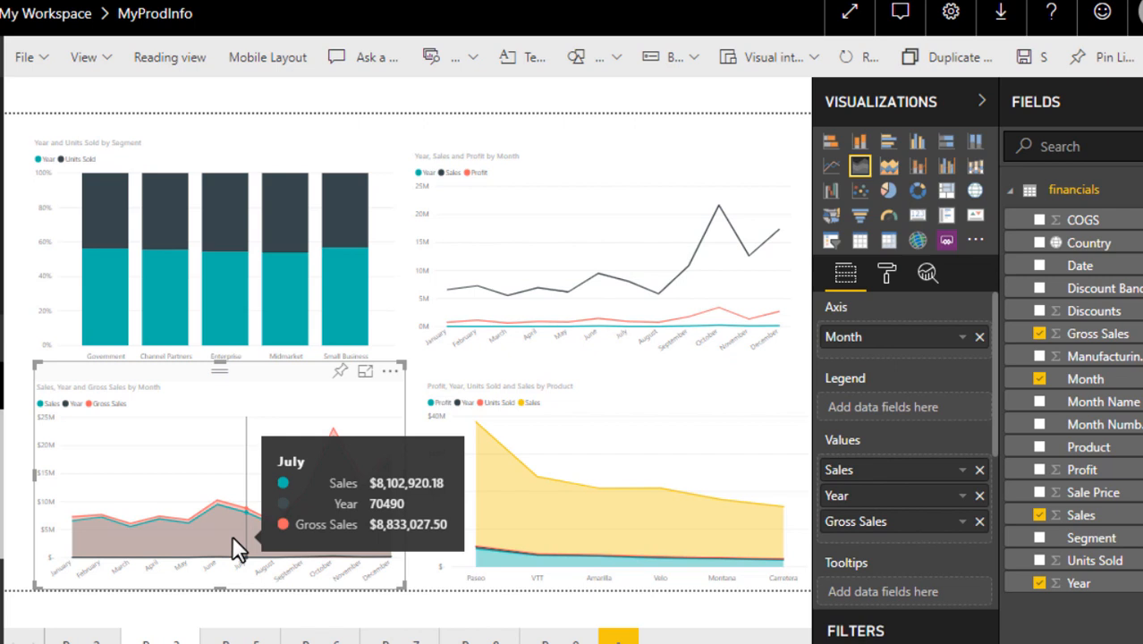
pyautogui.moveTo(196, 554)
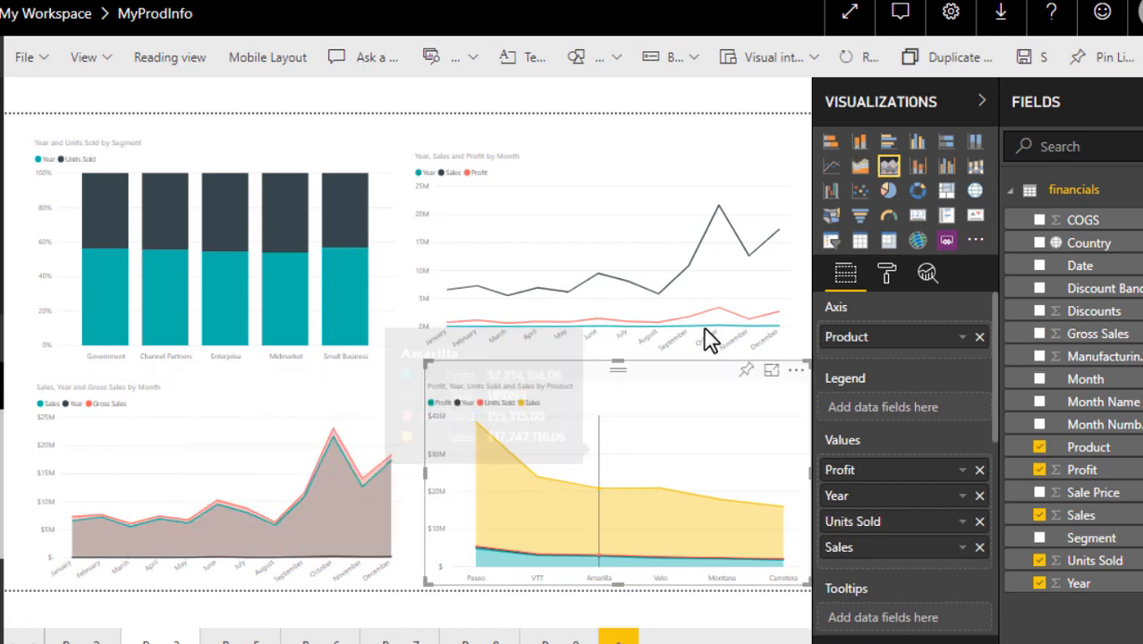
pyautogui.moveTo(888, 166)
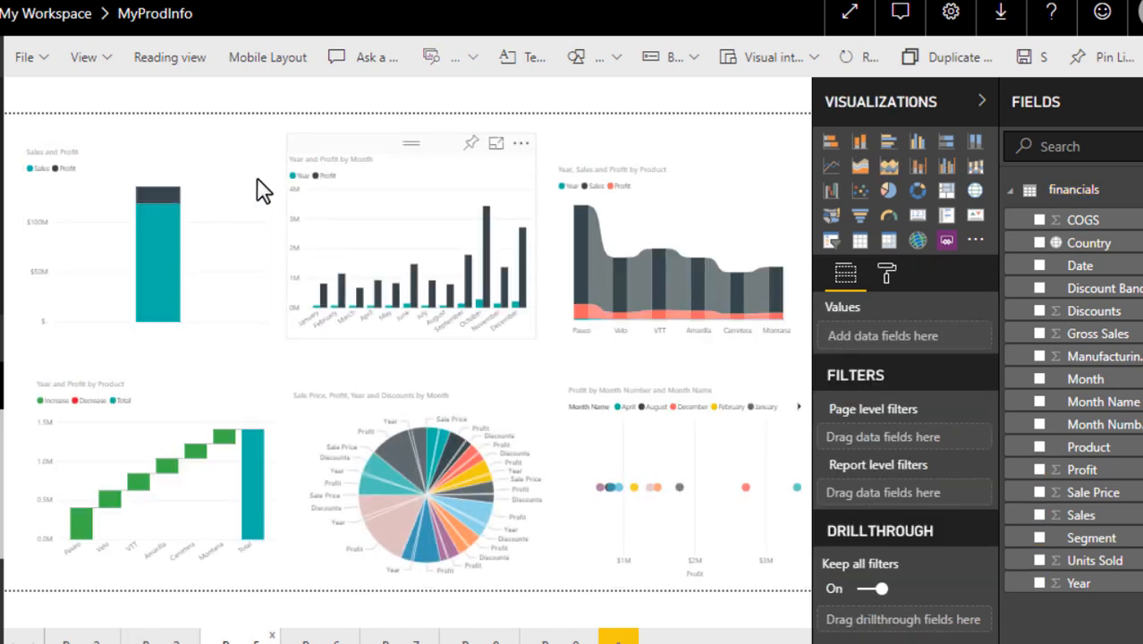
pyautogui.click(889, 165)
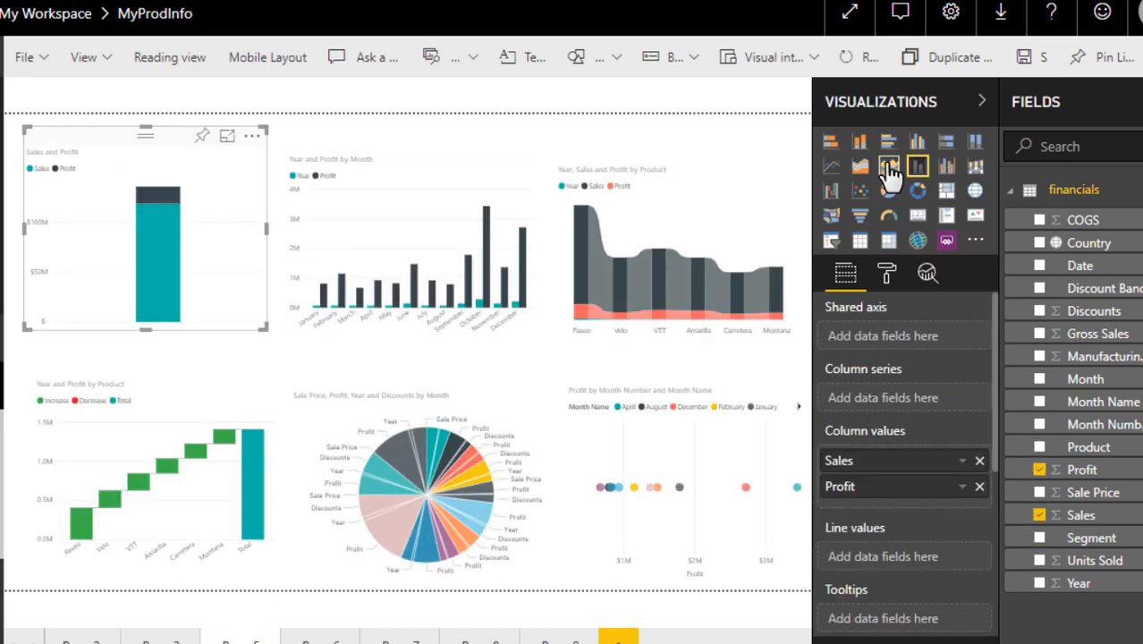
pyautogui.moveTo(918, 167)
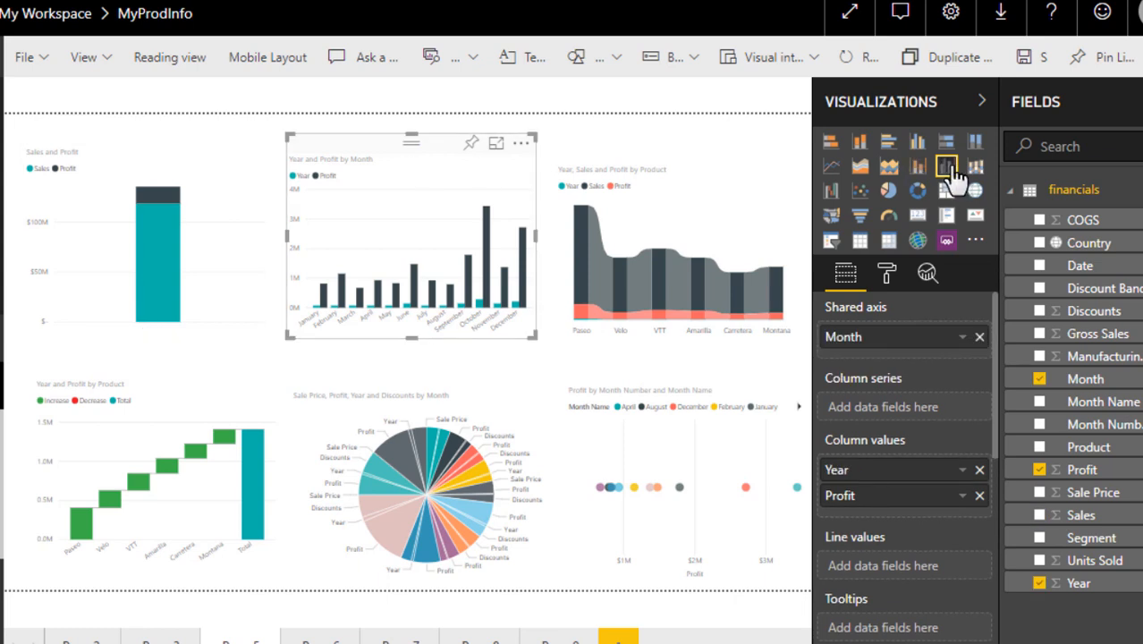
pyautogui.moveTo(946, 167)
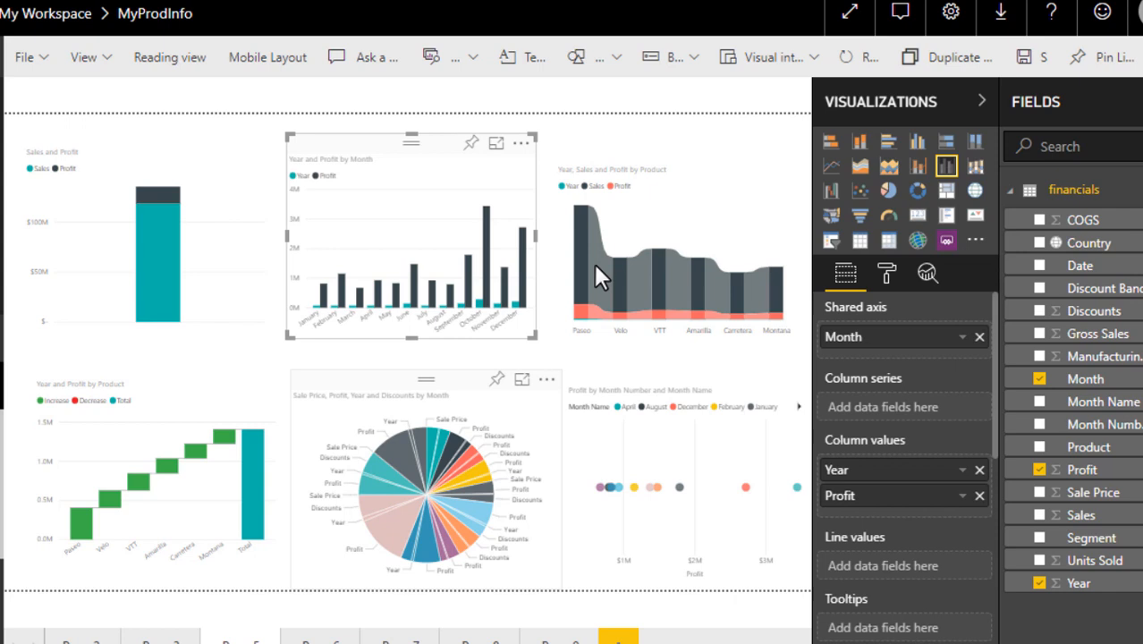
pyautogui.click(975, 166)
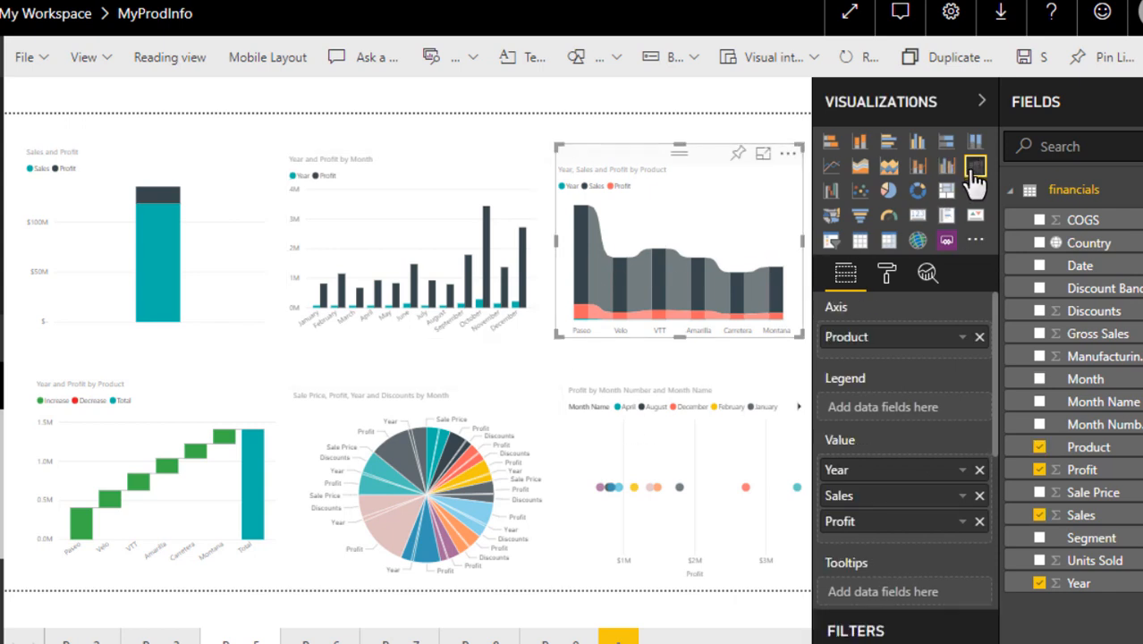
pyautogui.moveTo(974, 168)
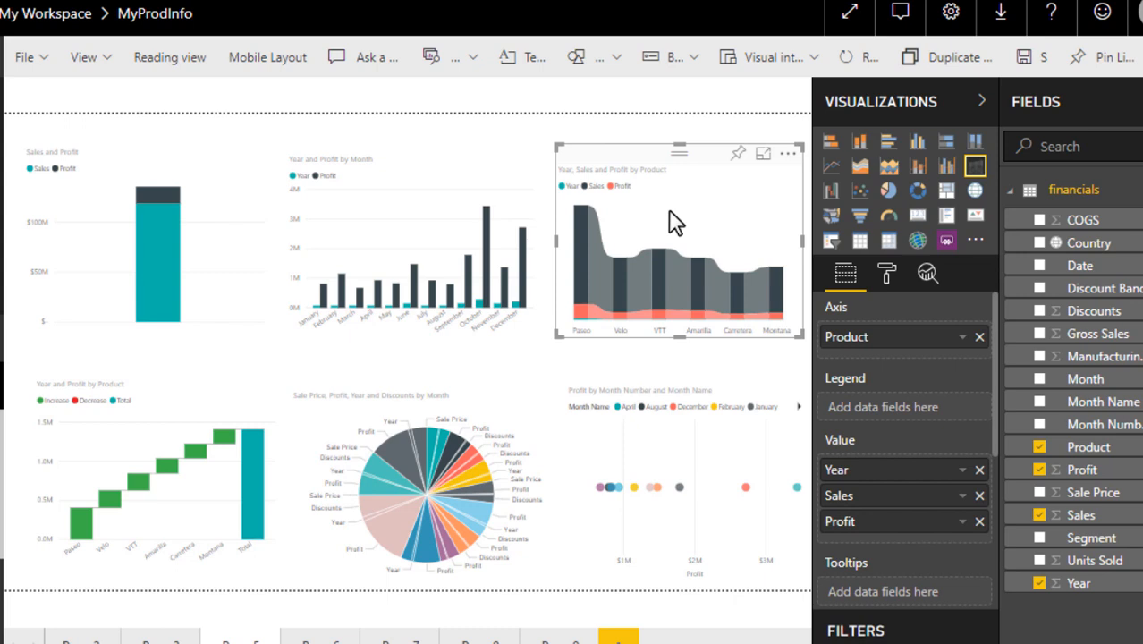
pyautogui.moveTo(658, 262)
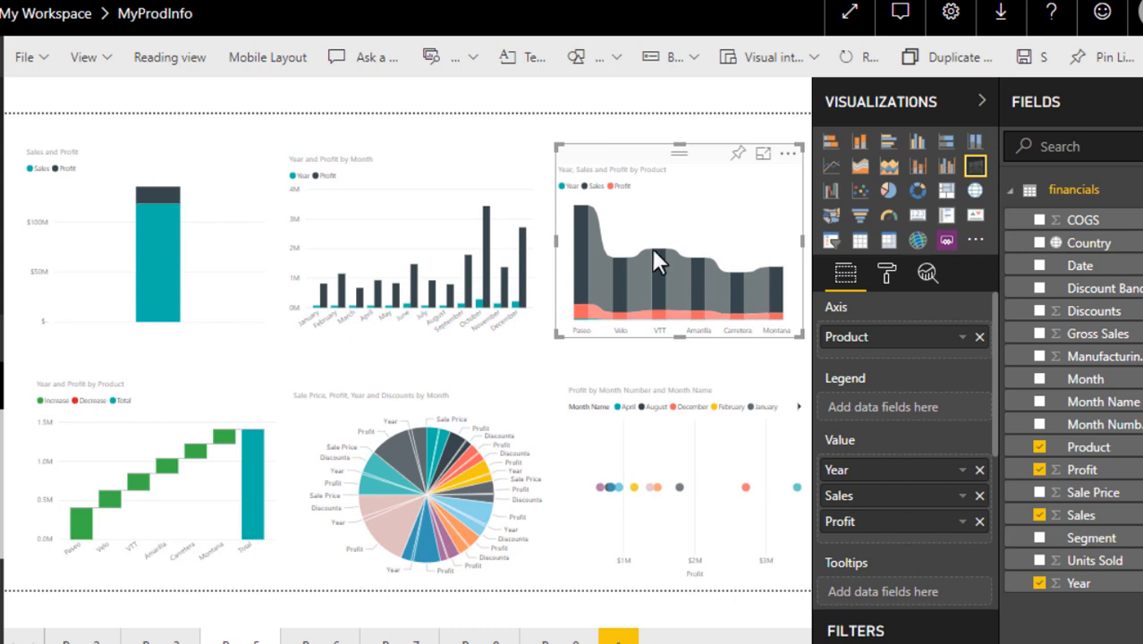
pyautogui.moveTo(700, 229)
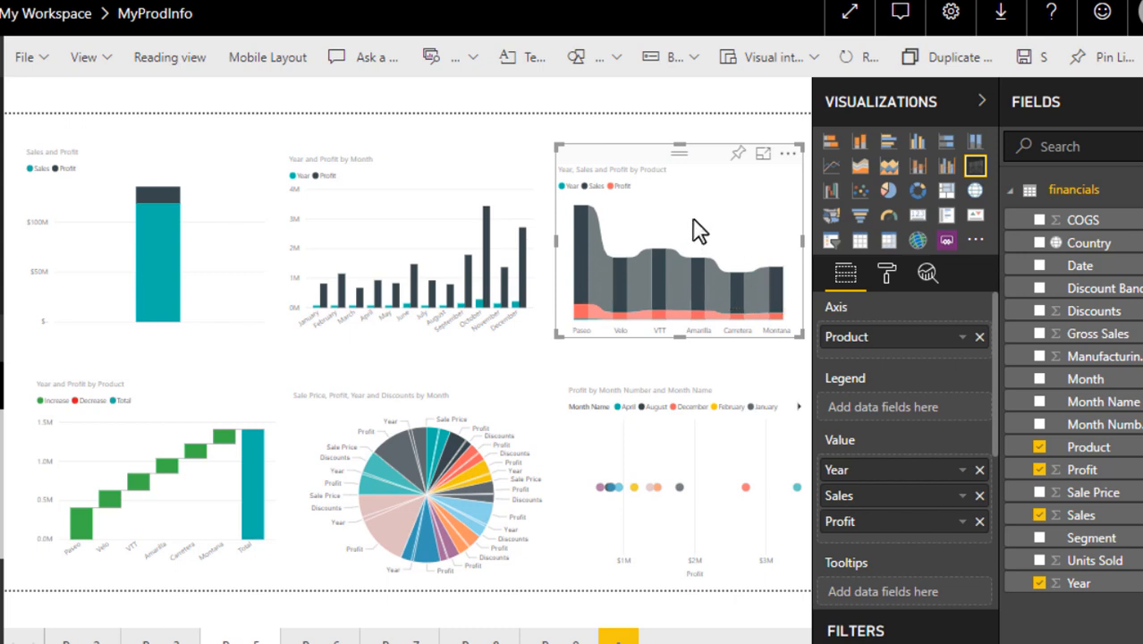
pyautogui.moveTo(631, 298)
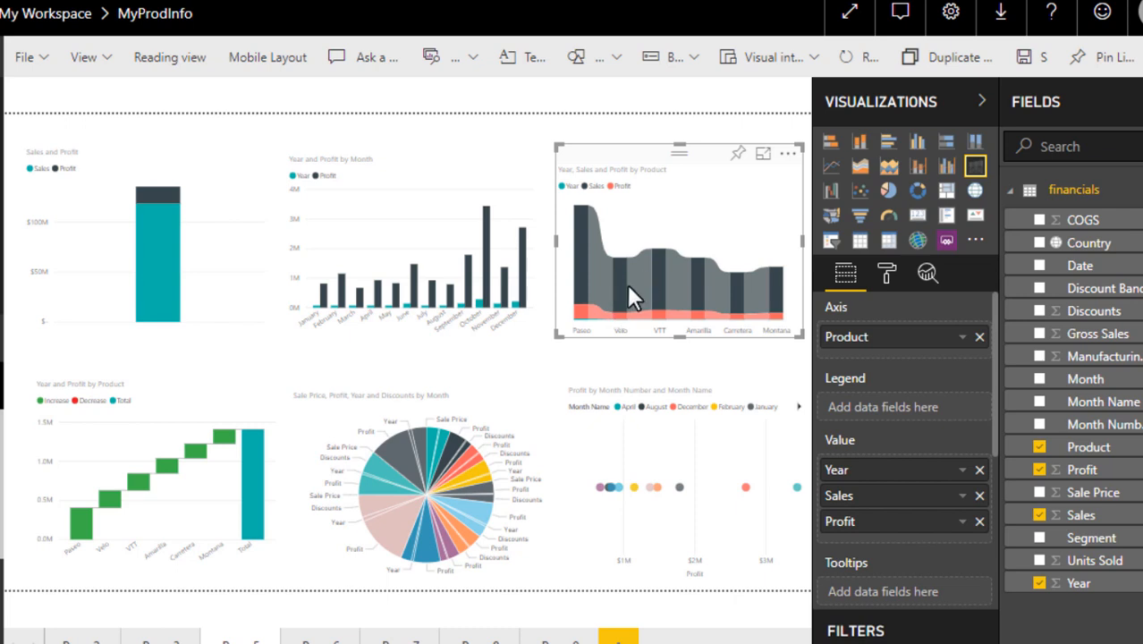
pyautogui.moveTo(626, 295)
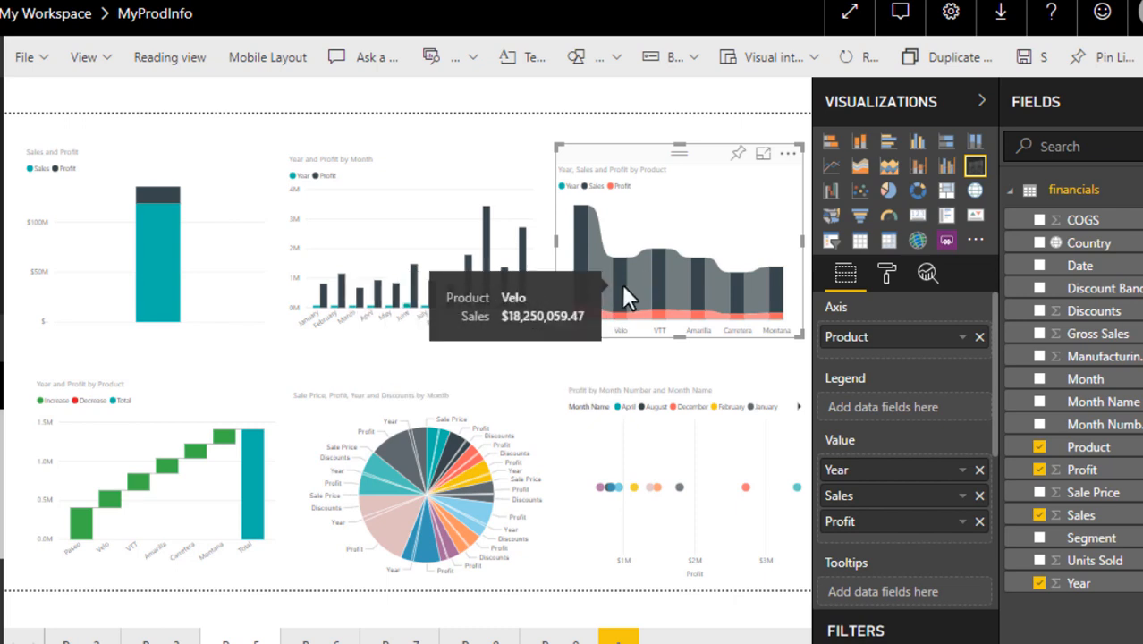
pyautogui.moveTo(176, 395)
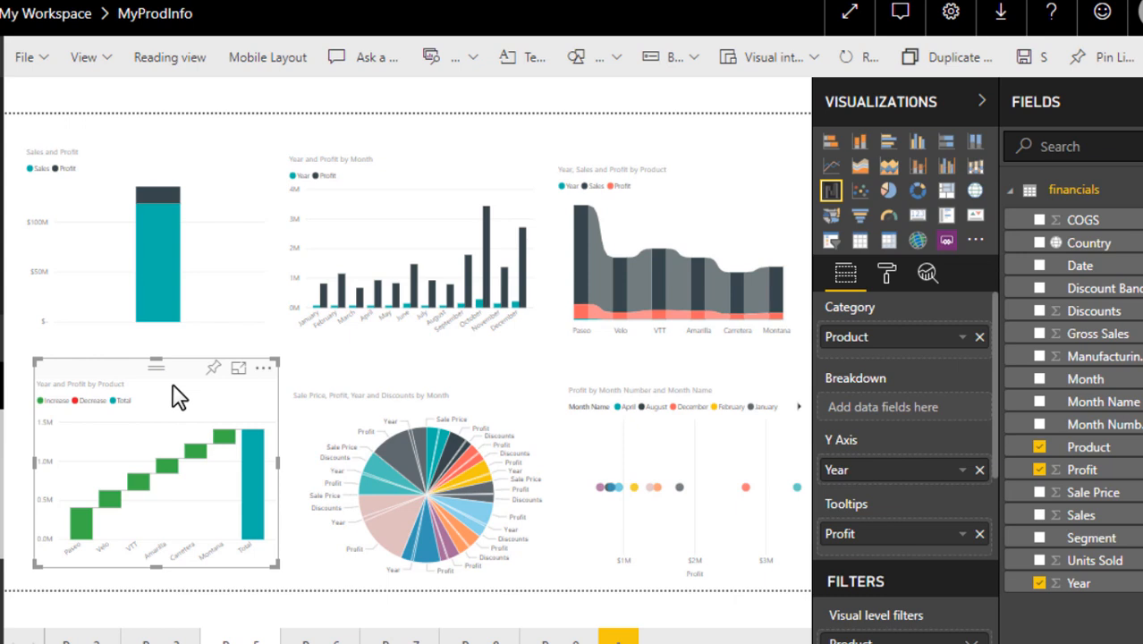
pyautogui.moveTo(409, 405)
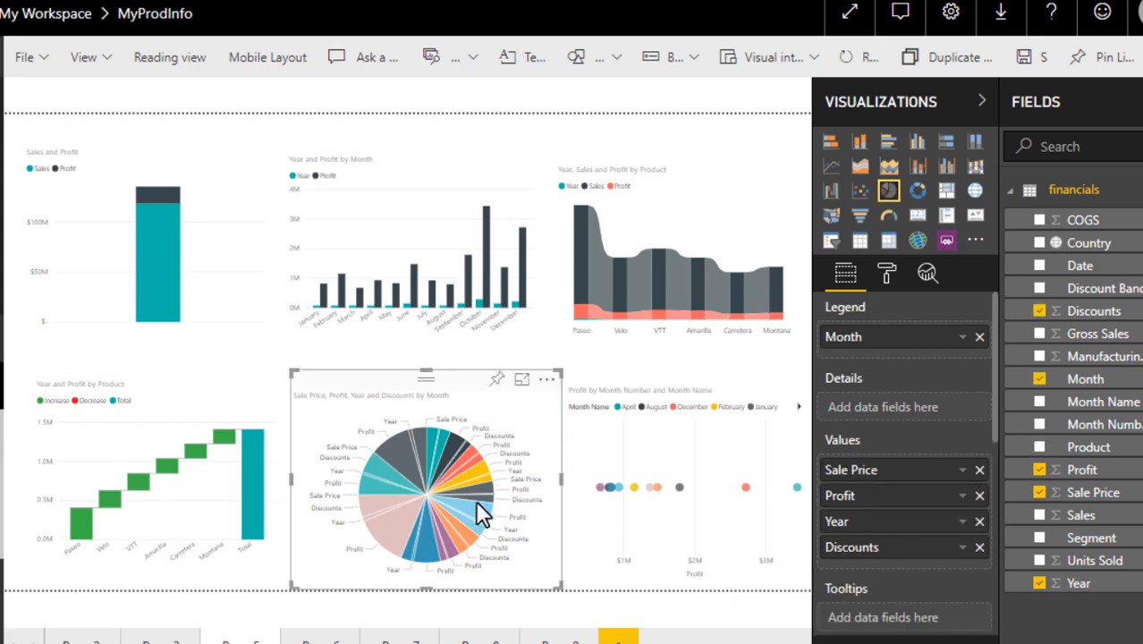
pyautogui.moveTo(481, 512)
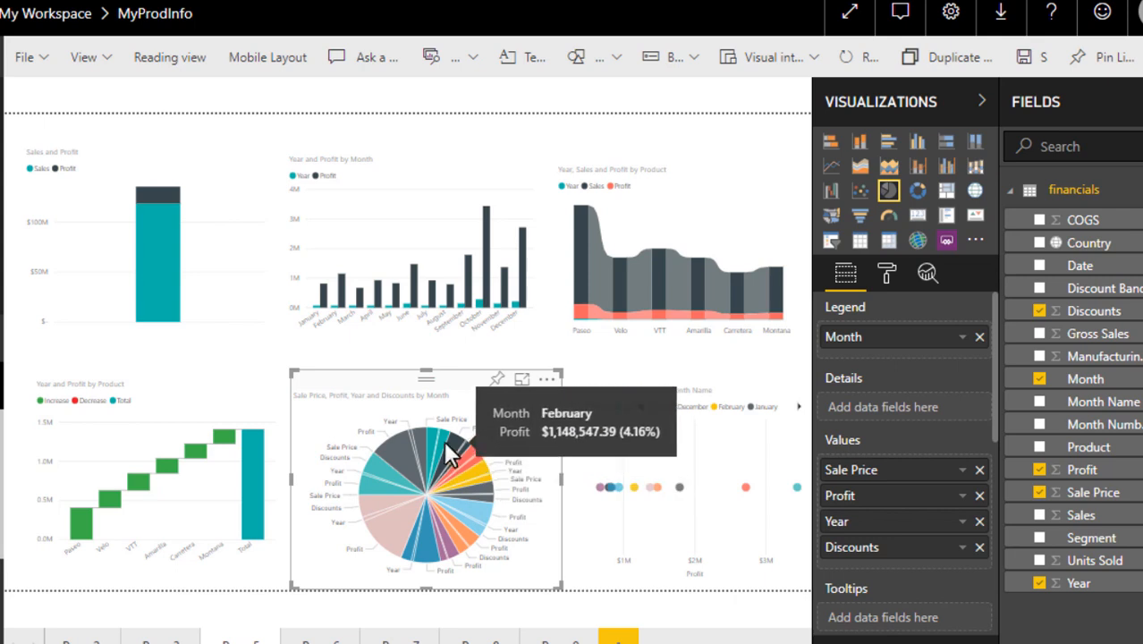
pyautogui.moveTo(376, 523)
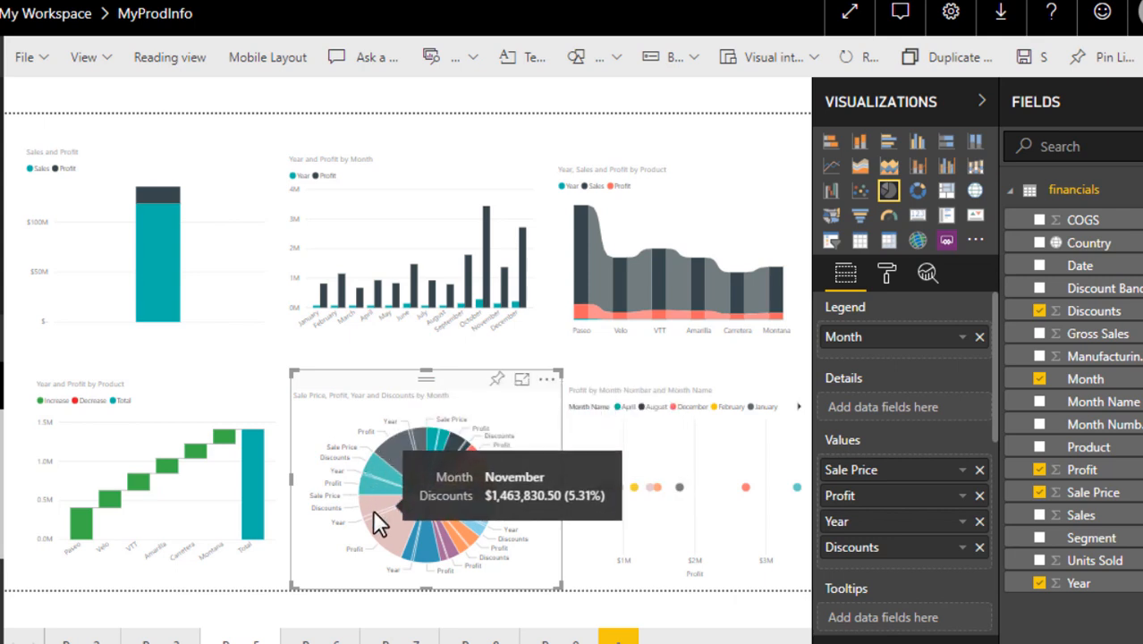
pyautogui.moveTo(715, 465)
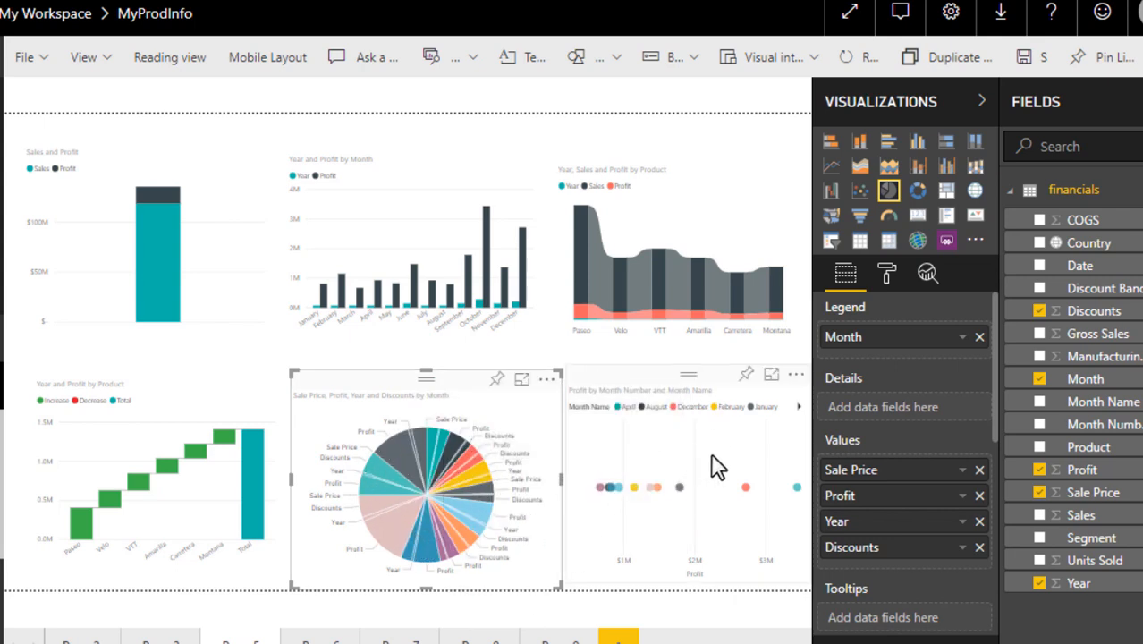
# Select the Profit by Month Number and Month Name scatter chart to view its fields.
pyautogui.click(859, 189)
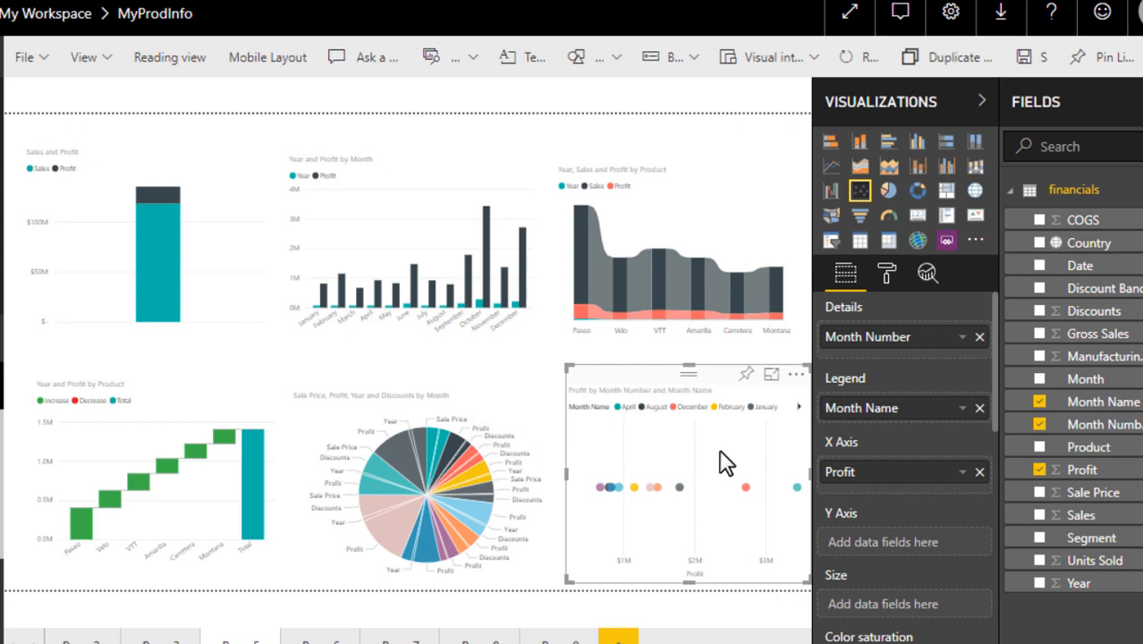
pyautogui.moveTo(747, 488)
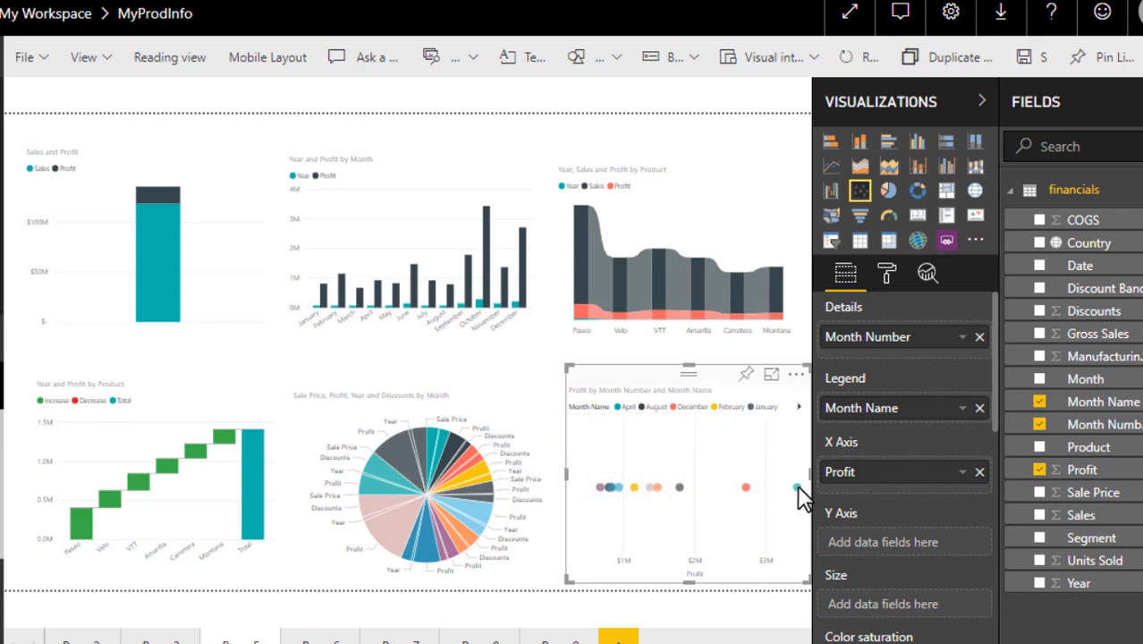
pyautogui.moveTo(613, 398)
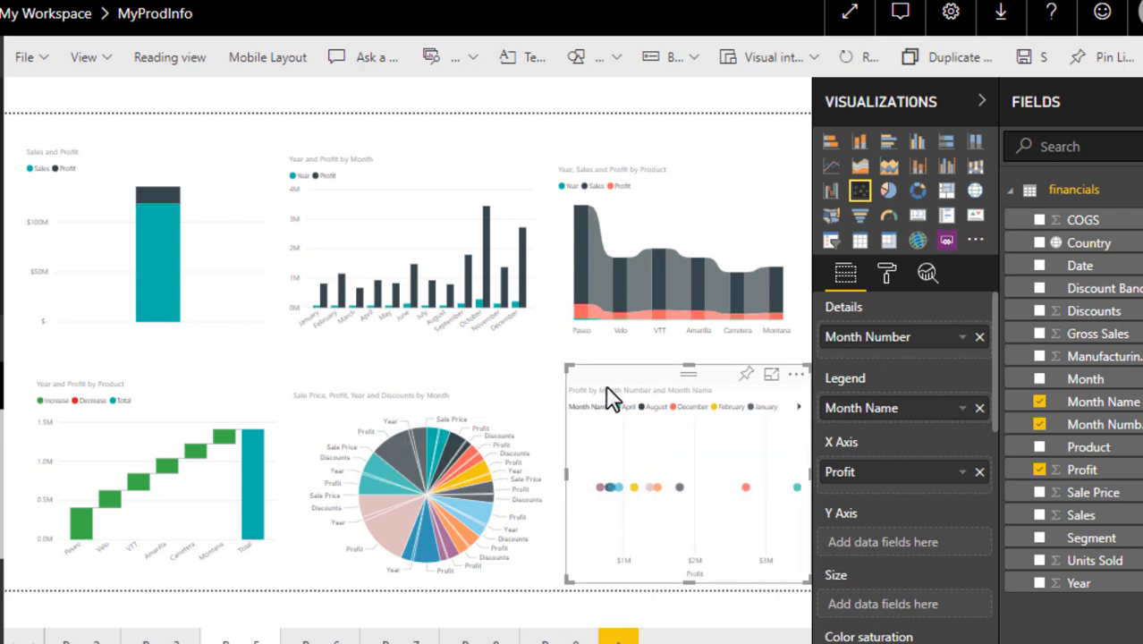
pyautogui.moveTo(746, 487)
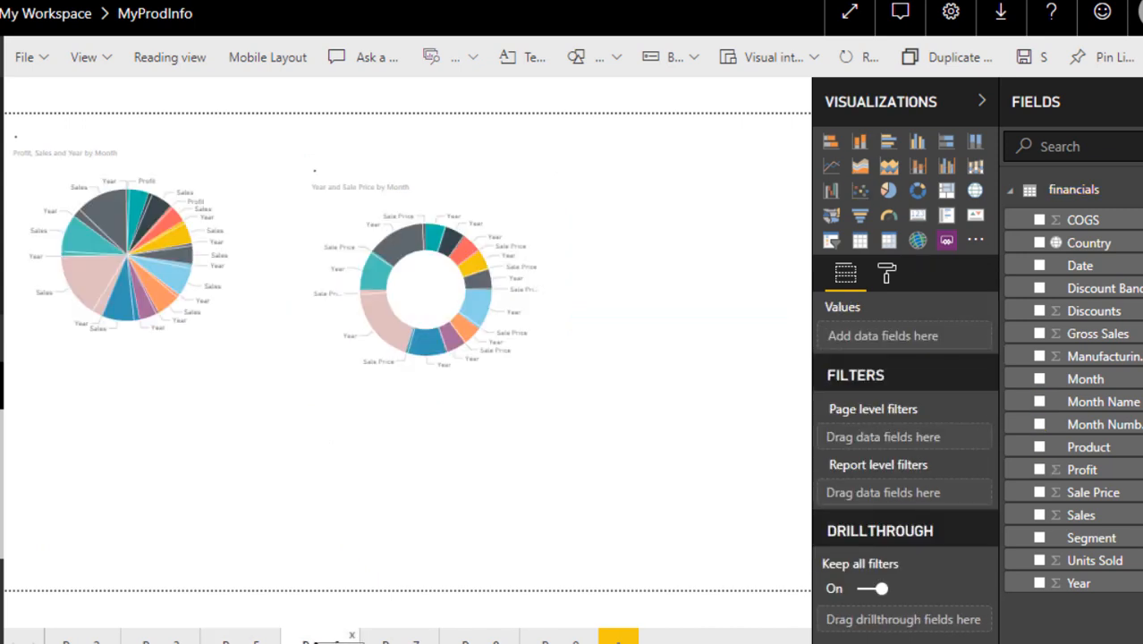
# Select the Year and Sale Price by Month donut chart to view its Legend and Values.
pyautogui.click(125, 259)
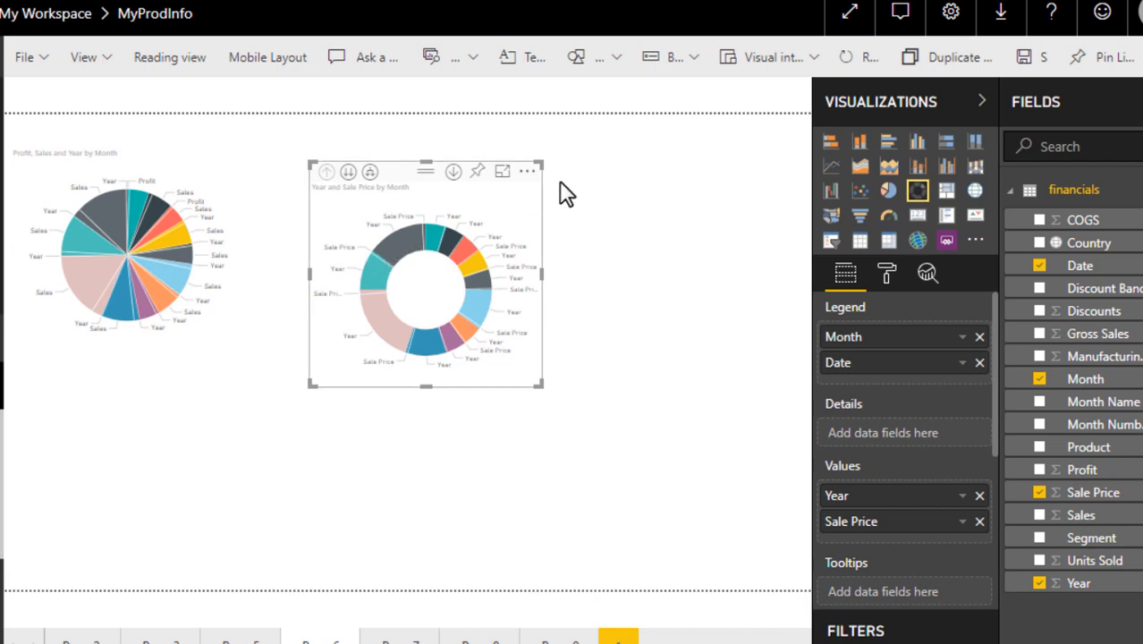
pyautogui.moveTo(572, 200)
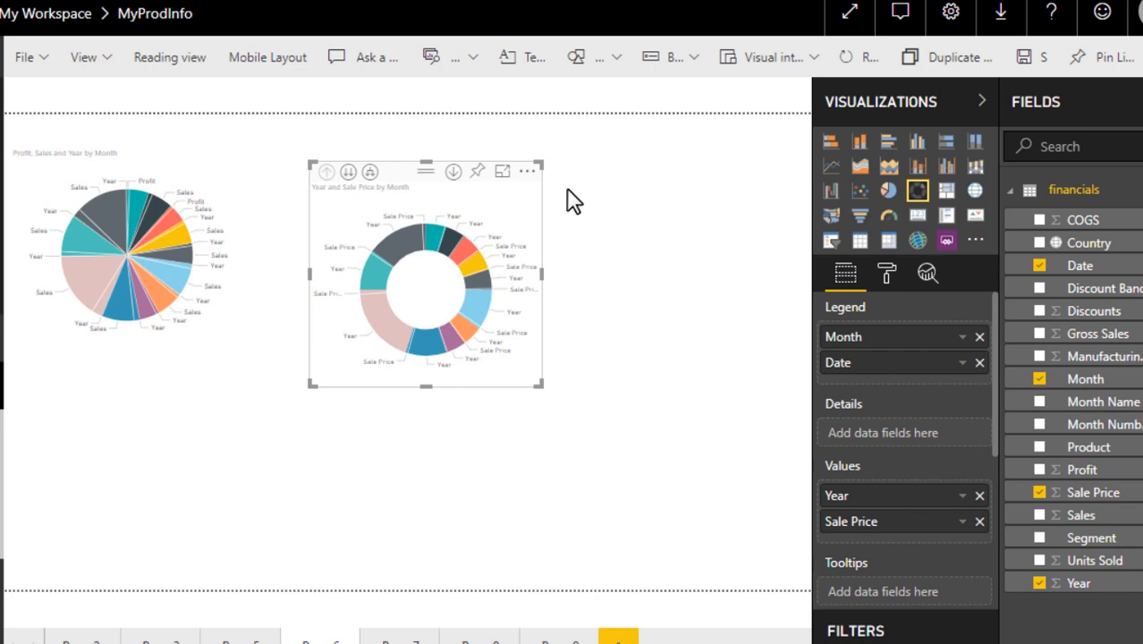
pyautogui.moveTo(398, 260)
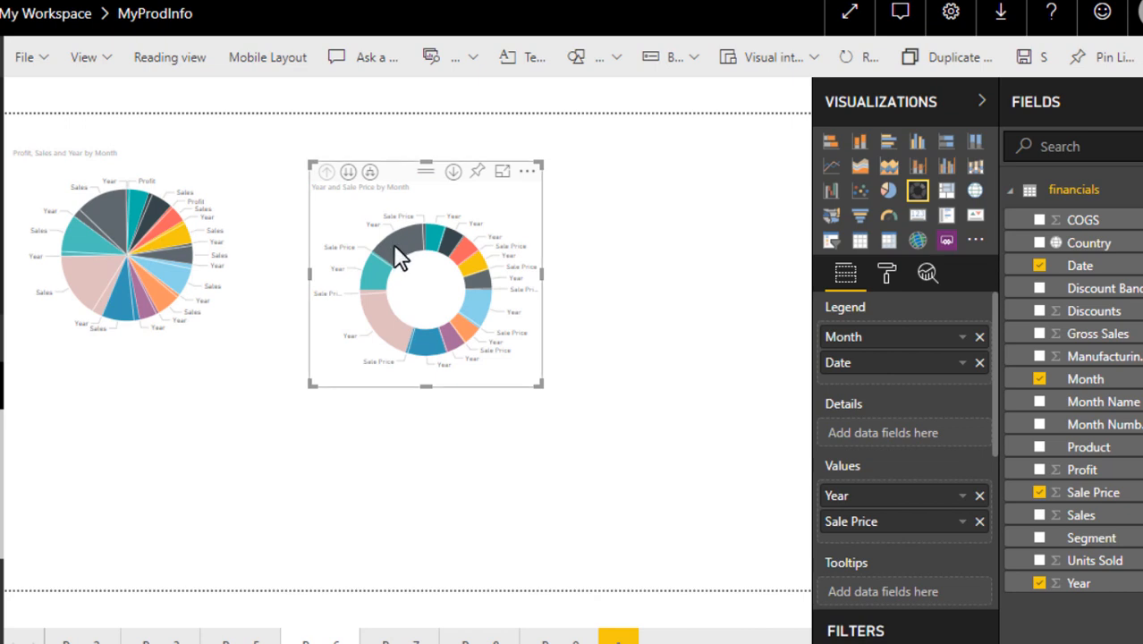
pyautogui.moveTo(402, 255)
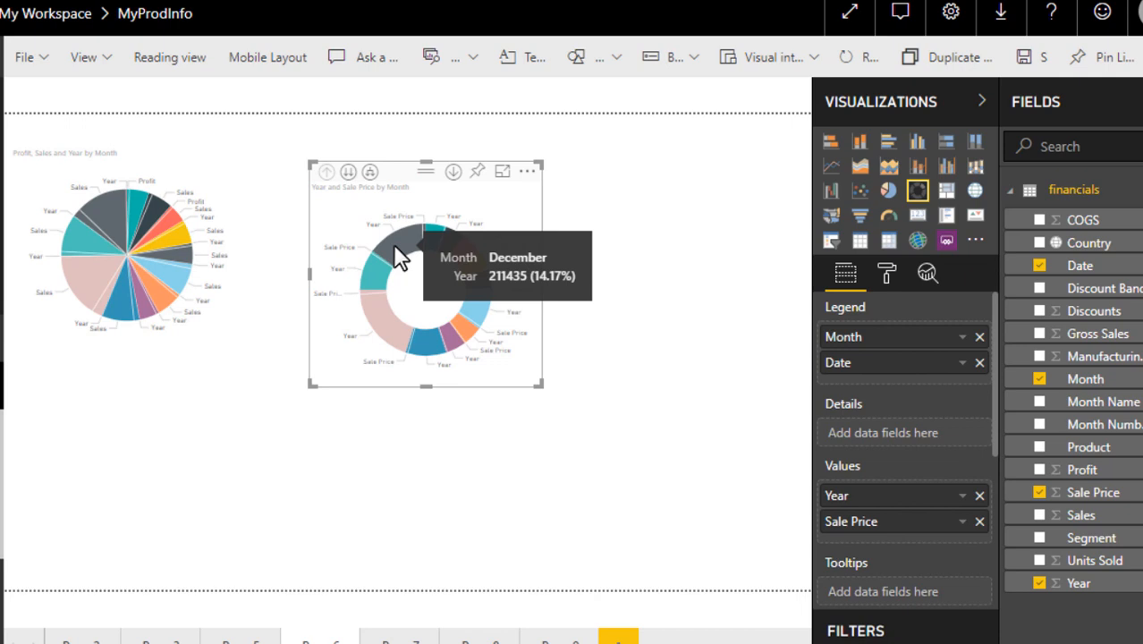
pyautogui.moveTo(121, 215)
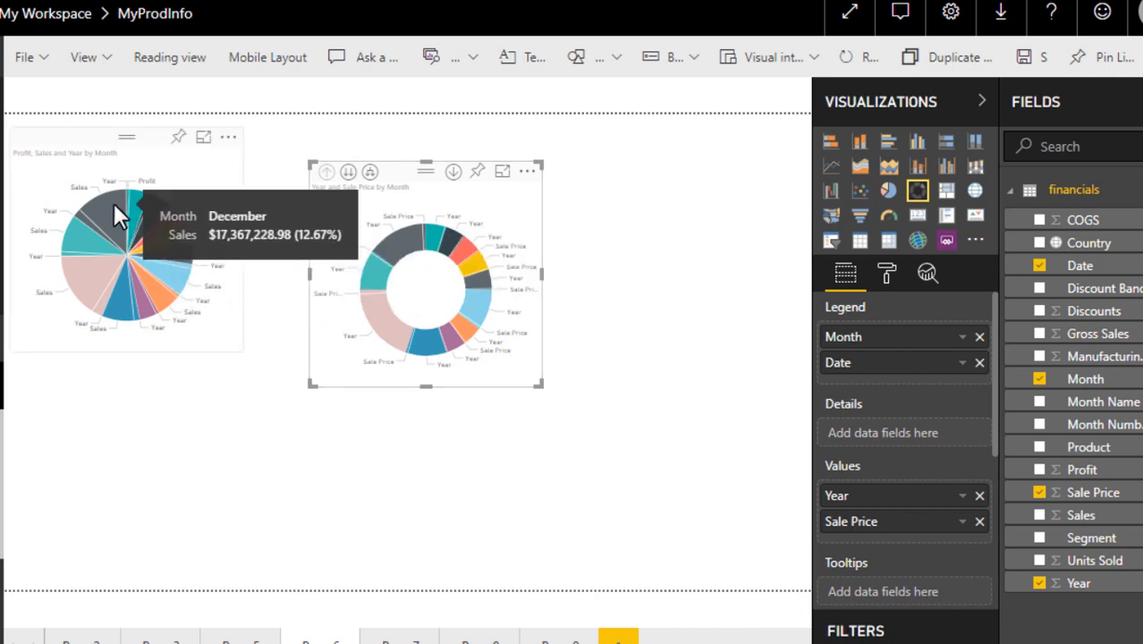
pyautogui.moveTo(115, 248)
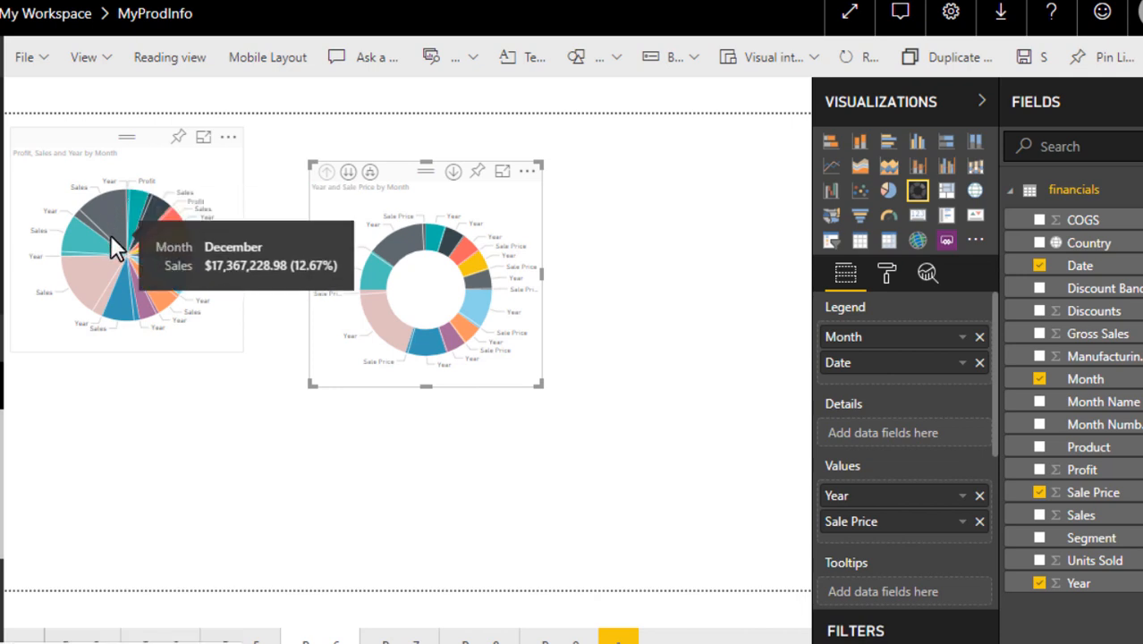
pyautogui.moveTo(114, 214)
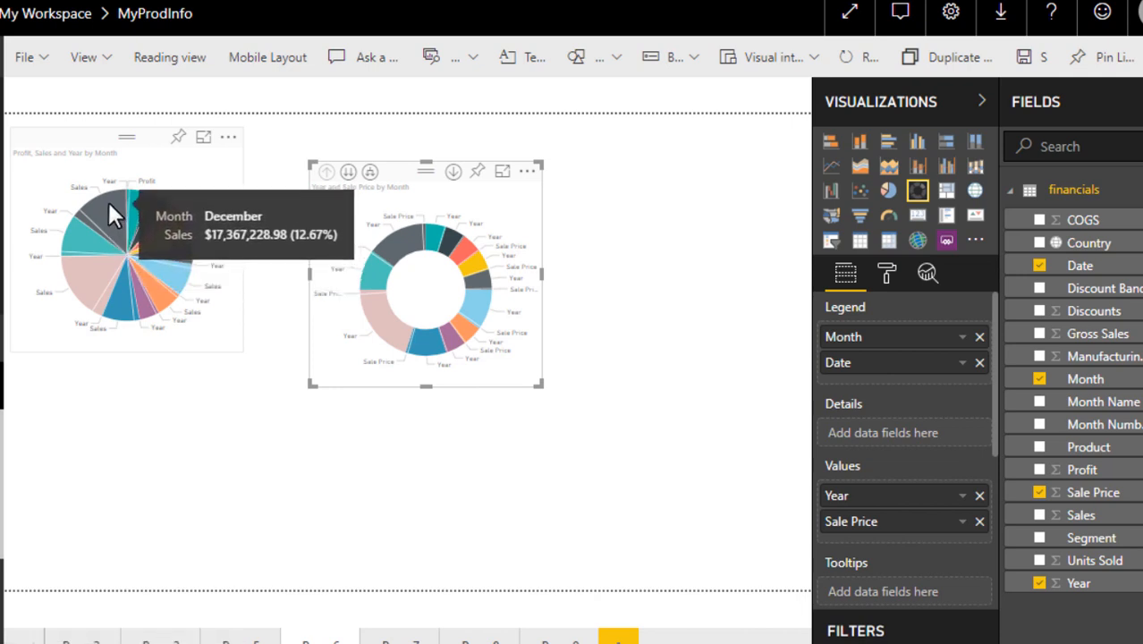
pyautogui.moveTo(398, 250)
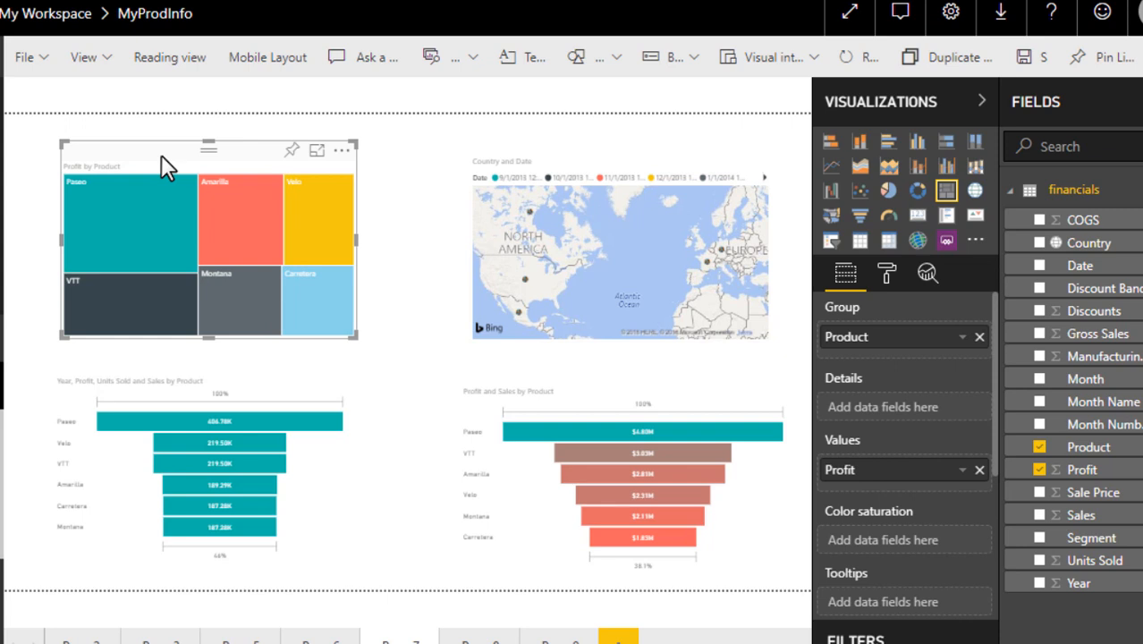
pyautogui.moveTo(325, 349)
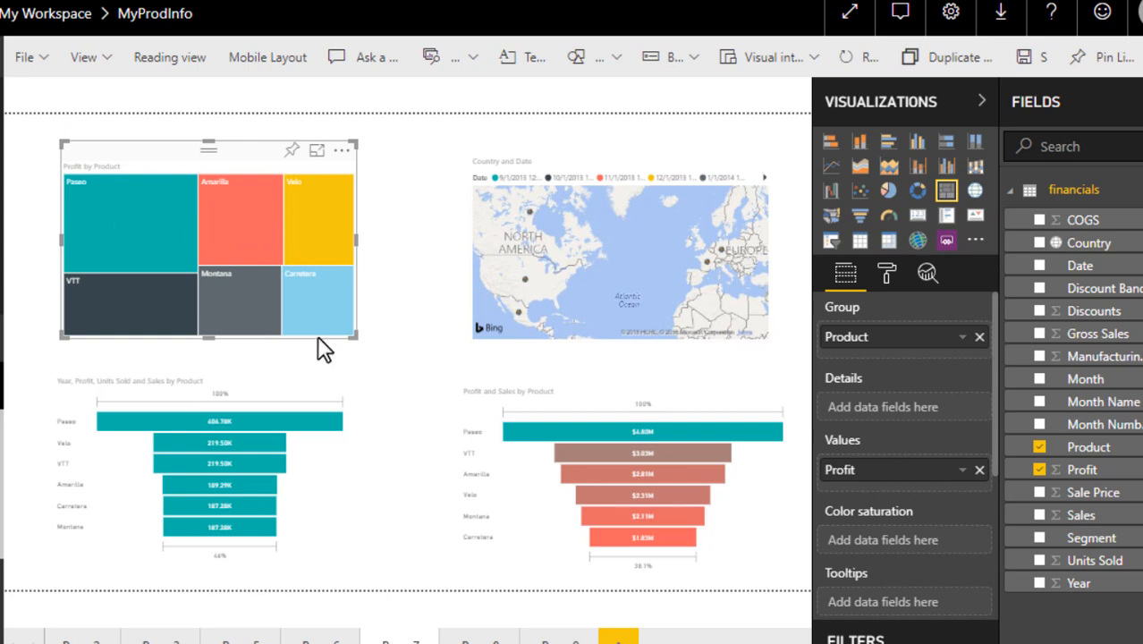
pyautogui.moveTo(476, 398)
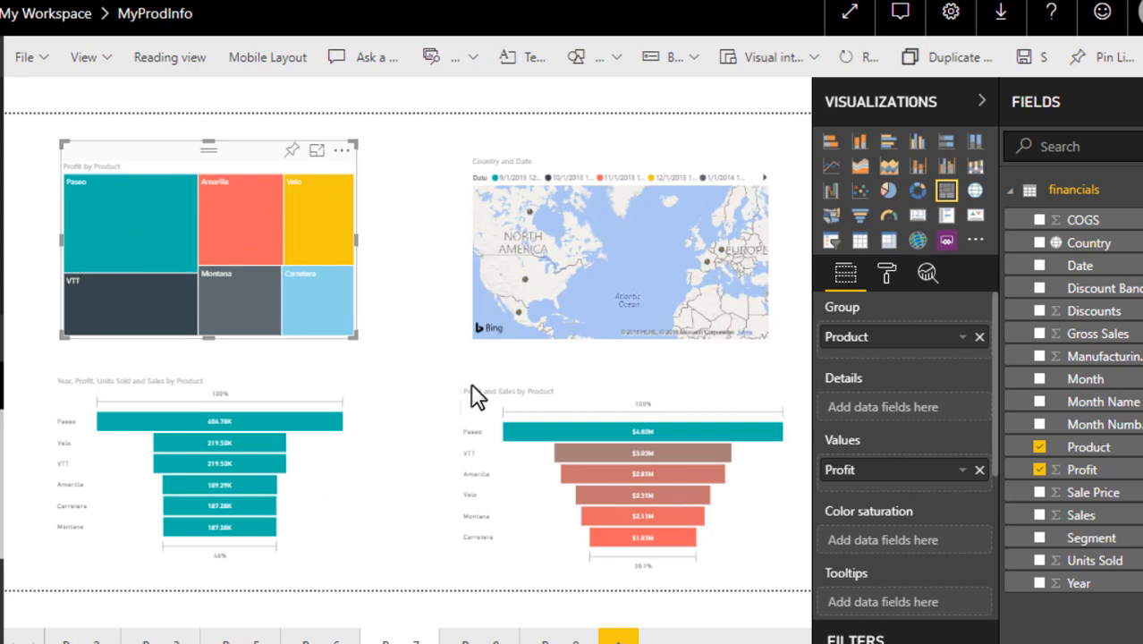
# Inspect the Country and Date map's fields, then start and cancel pinning the first funnel.
pyautogui.click(620, 251)
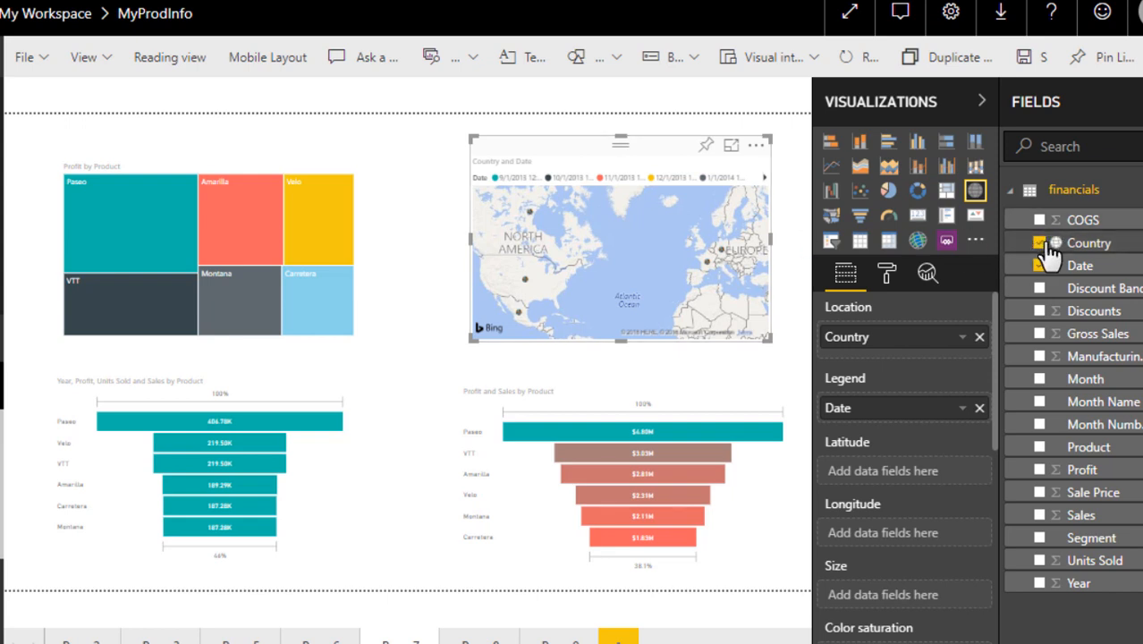
pyautogui.click(1039, 242)
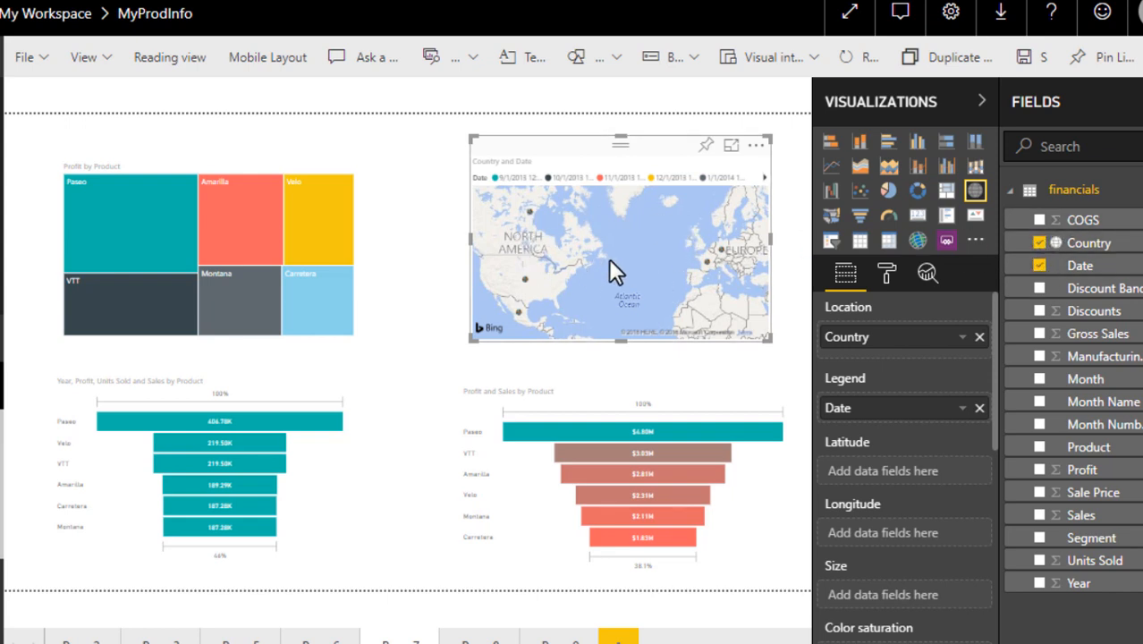
pyautogui.moveTo(677, 246)
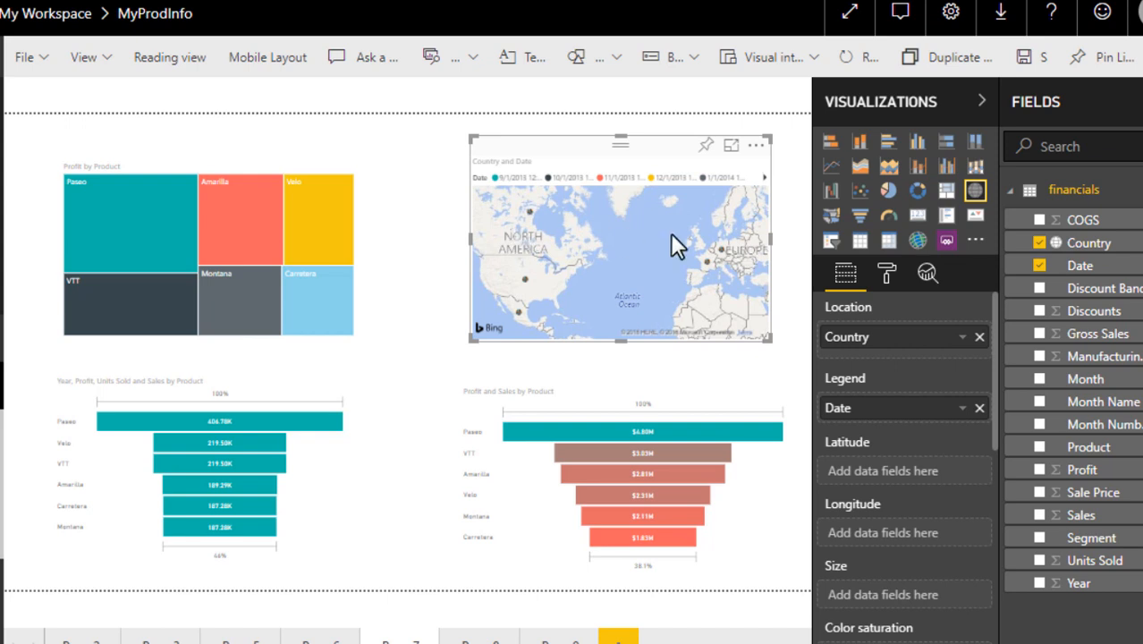
pyautogui.moveTo(284, 385)
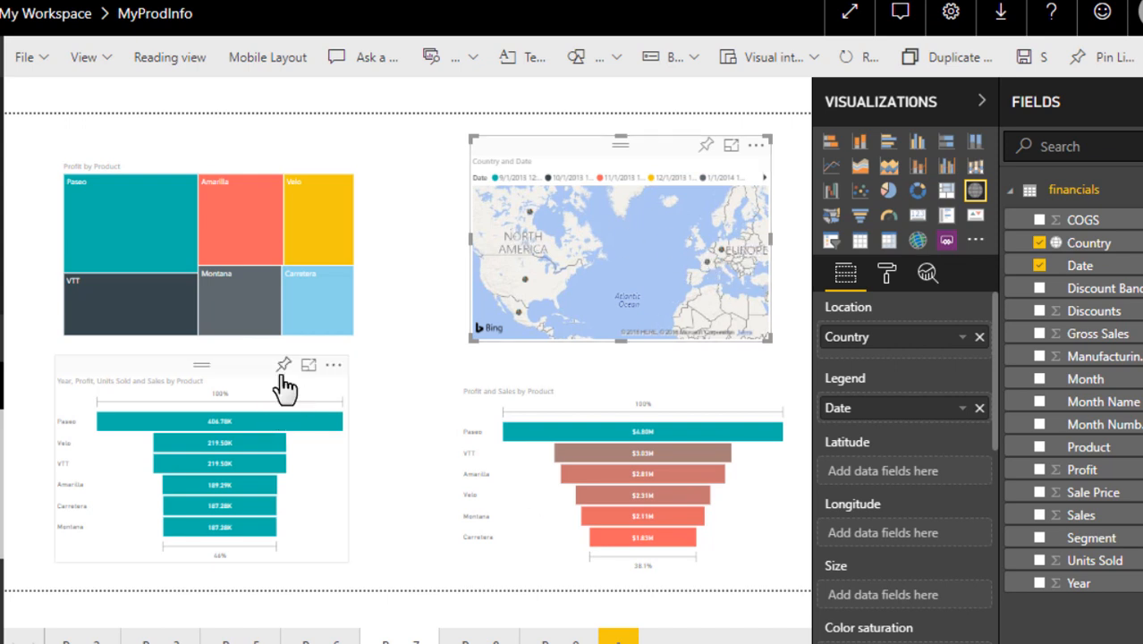
pyautogui.click(284, 365)
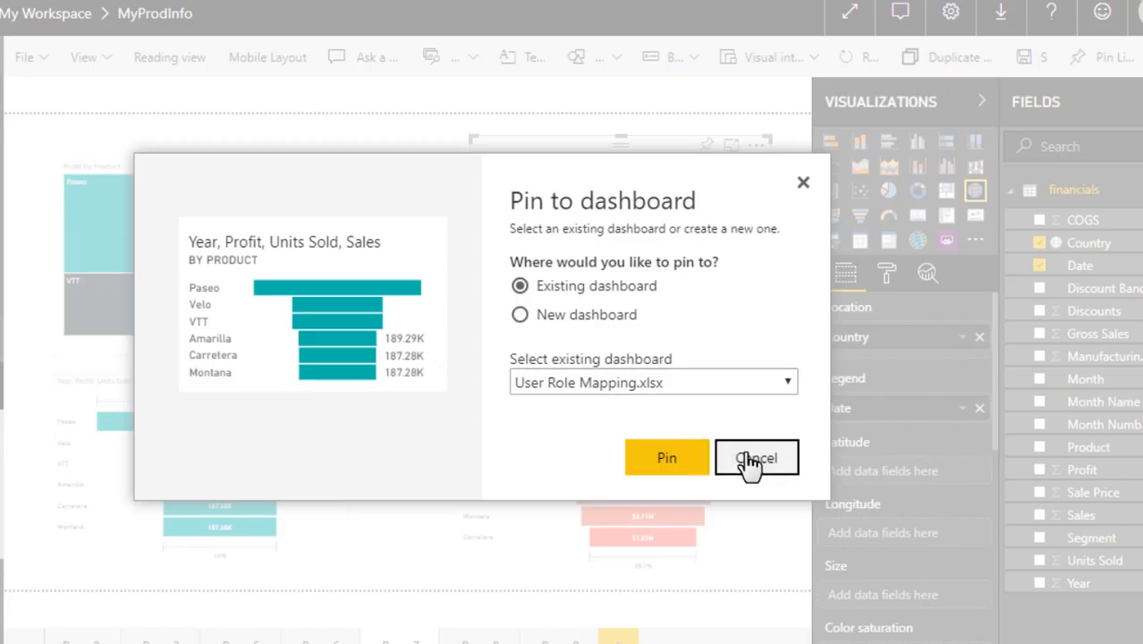
pyautogui.click(755, 457)
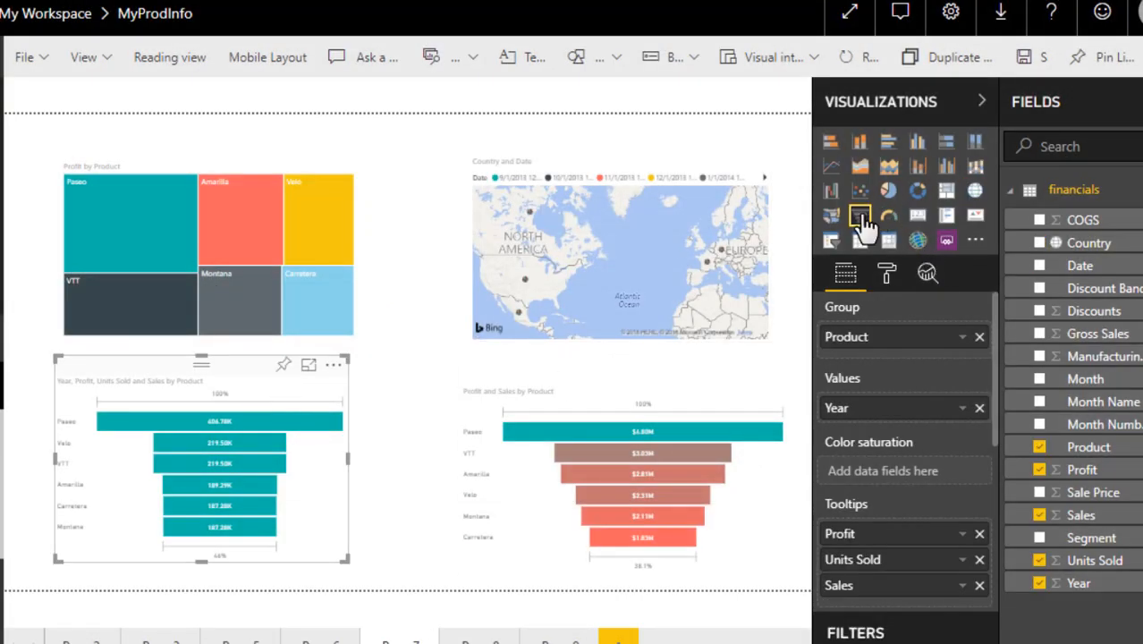
pyautogui.moveTo(859, 218)
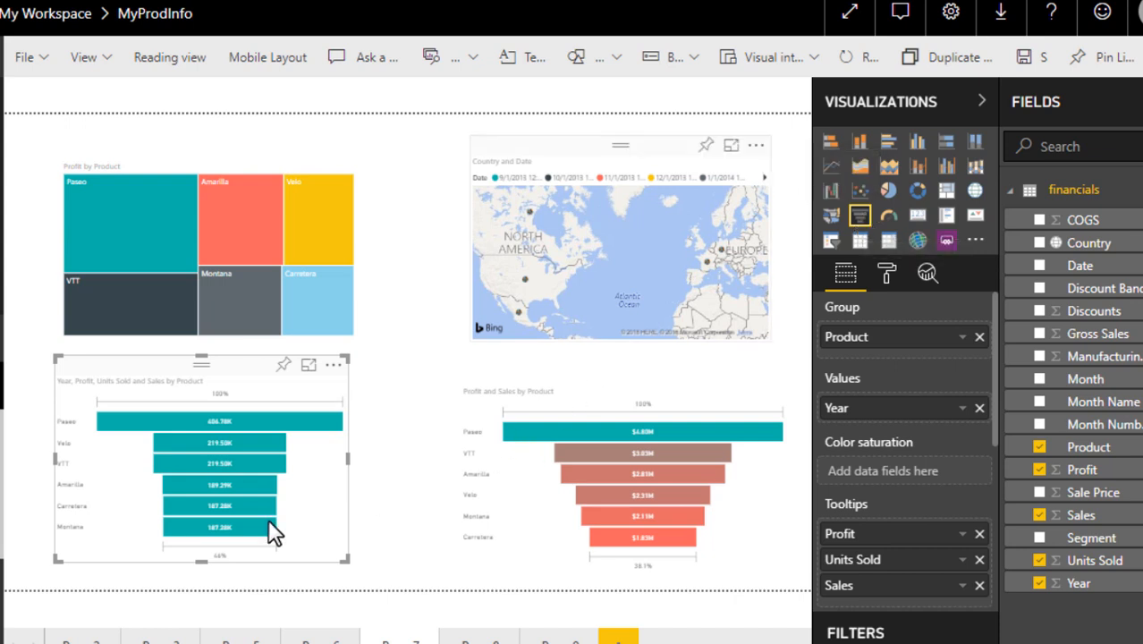
pyautogui.moveTo(224, 526)
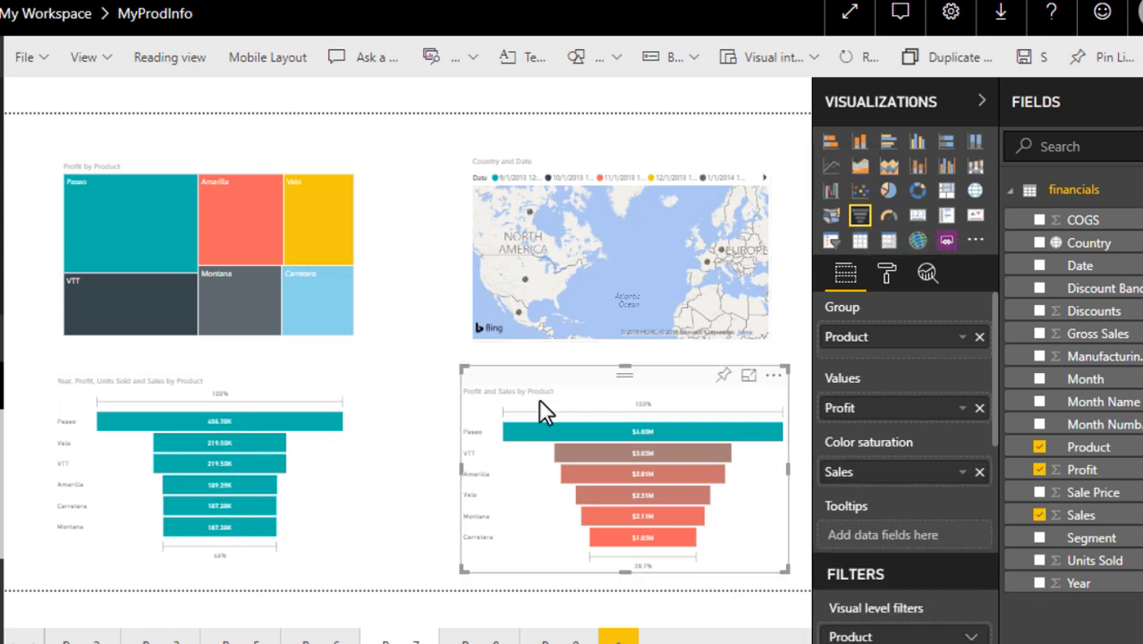
pyautogui.moveTo(573, 409)
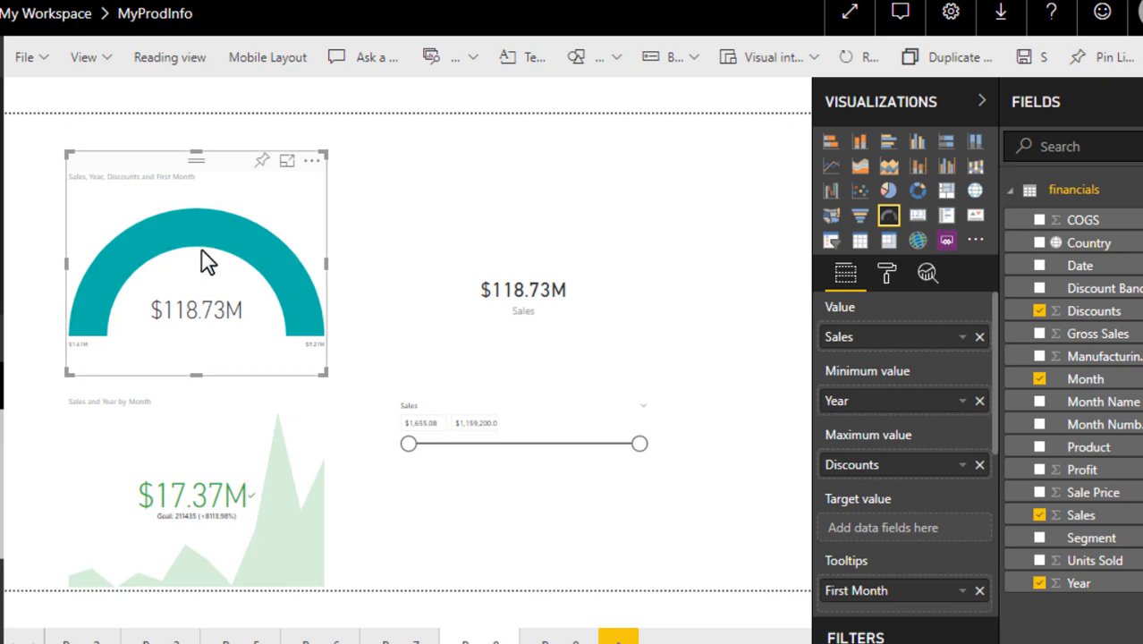
pyautogui.moveTo(183, 338)
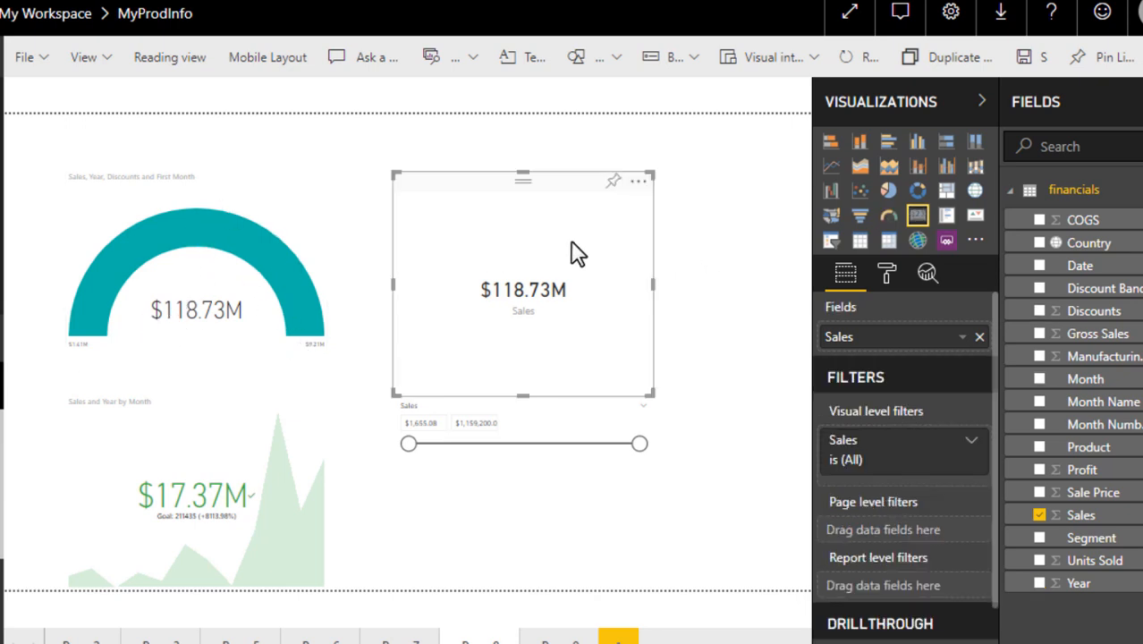
pyautogui.moveTo(917, 215)
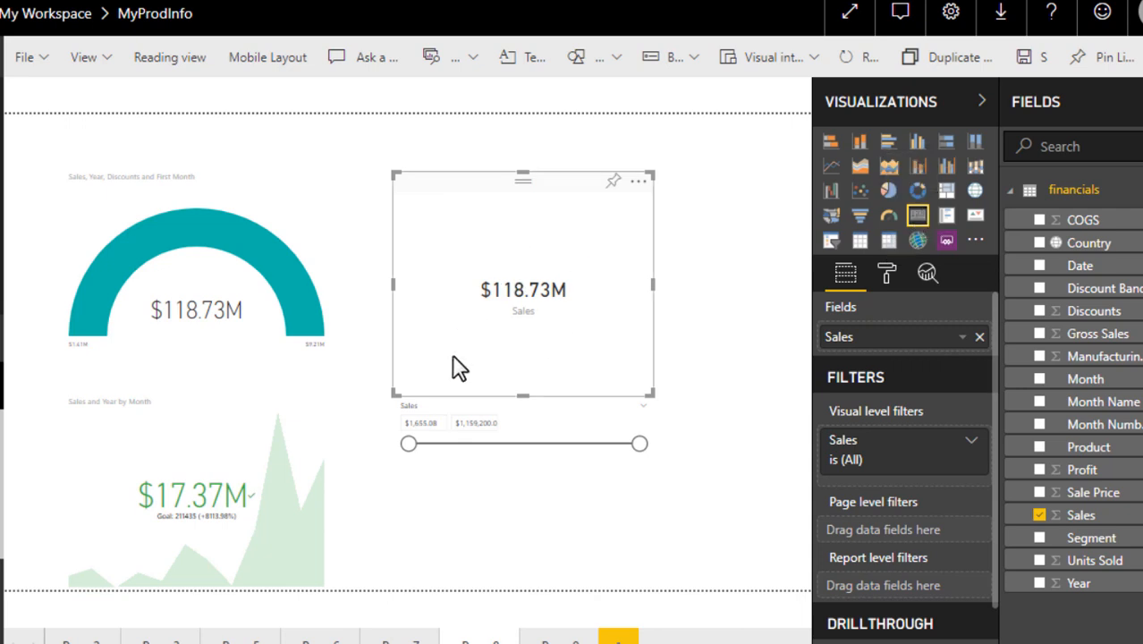
# Select the Sales and Year by Month KPI to view its indicator, trend axis and goals.
pyautogui.click(975, 215)
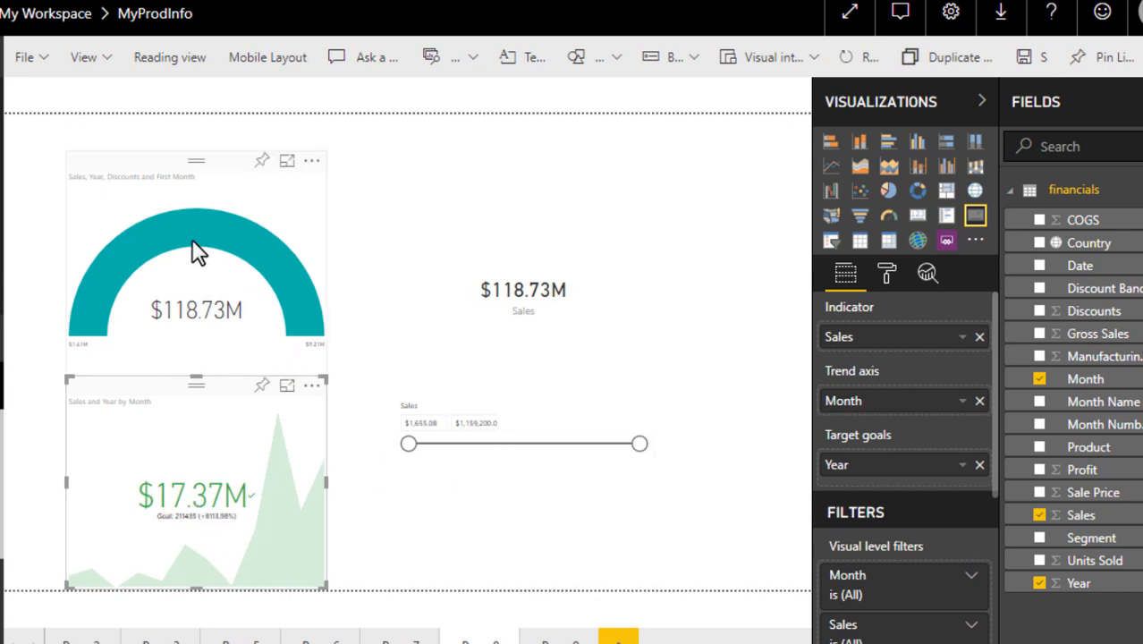
pyautogui.moveTo(228, 456)
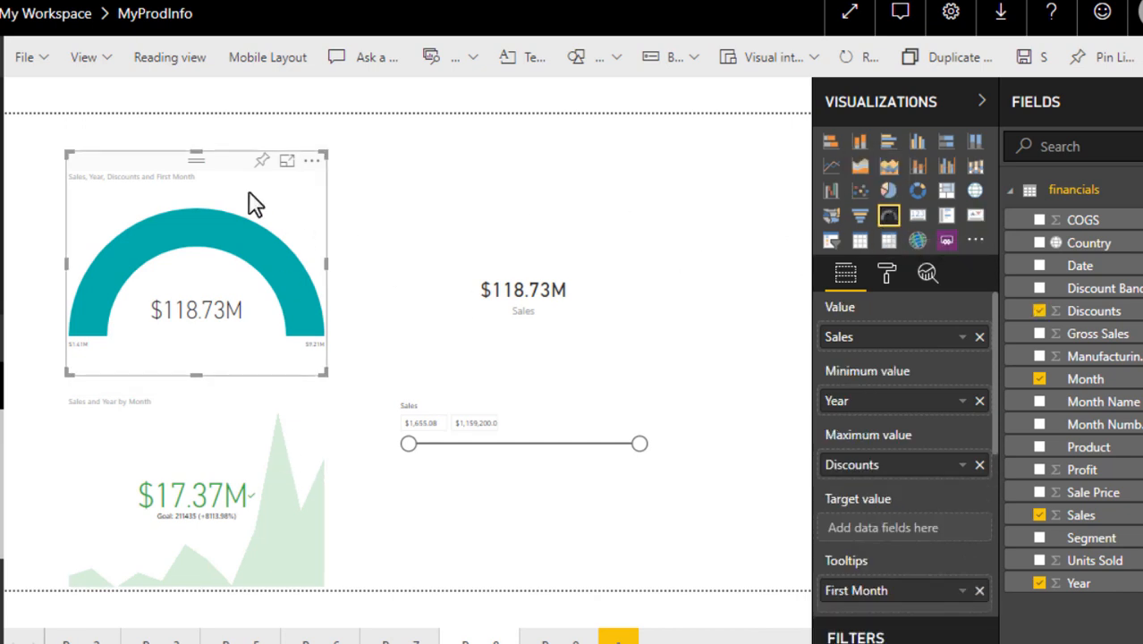
pyautogui.moveTo(231, 259)
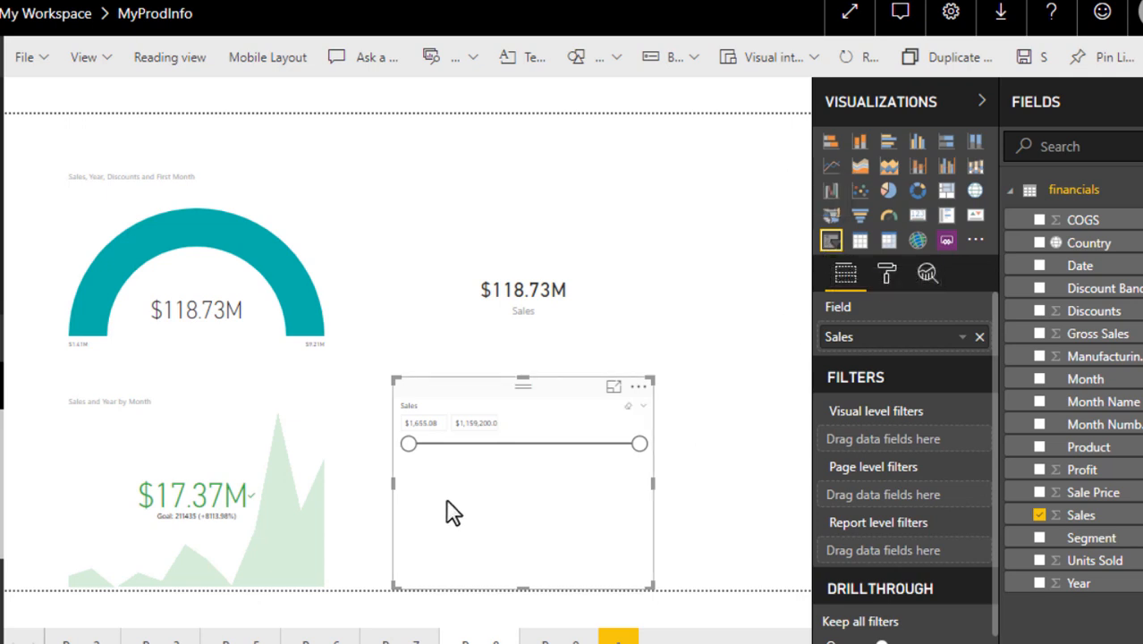
pyautogui.moveTo(465, 472)
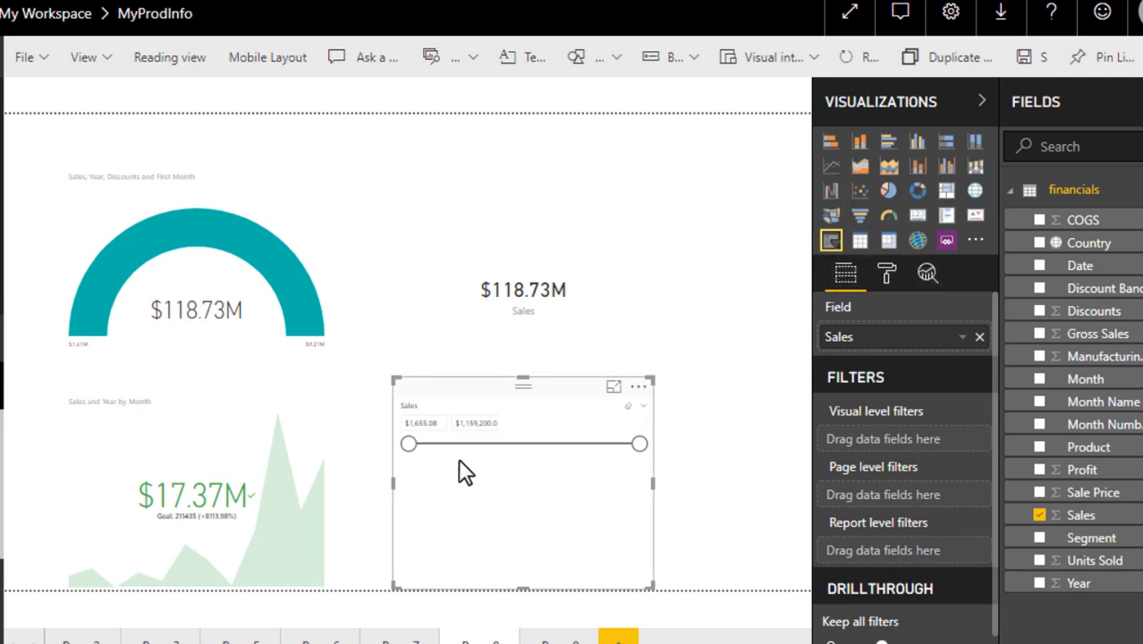
pyautogui.moveTo(573, 464)
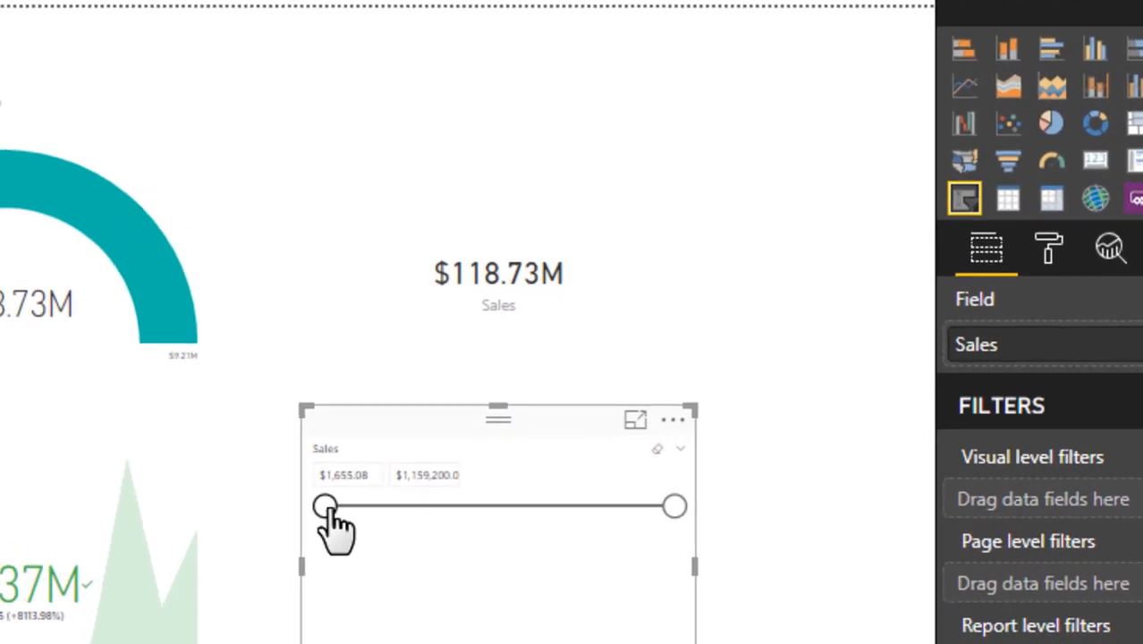
# Raise the Sales slicer's minimum to $565,642.74, dropping the gauge and card to $51.67M.
pyautogui.moveTo(324, 505); pyautogui.dragTo(382, 519)
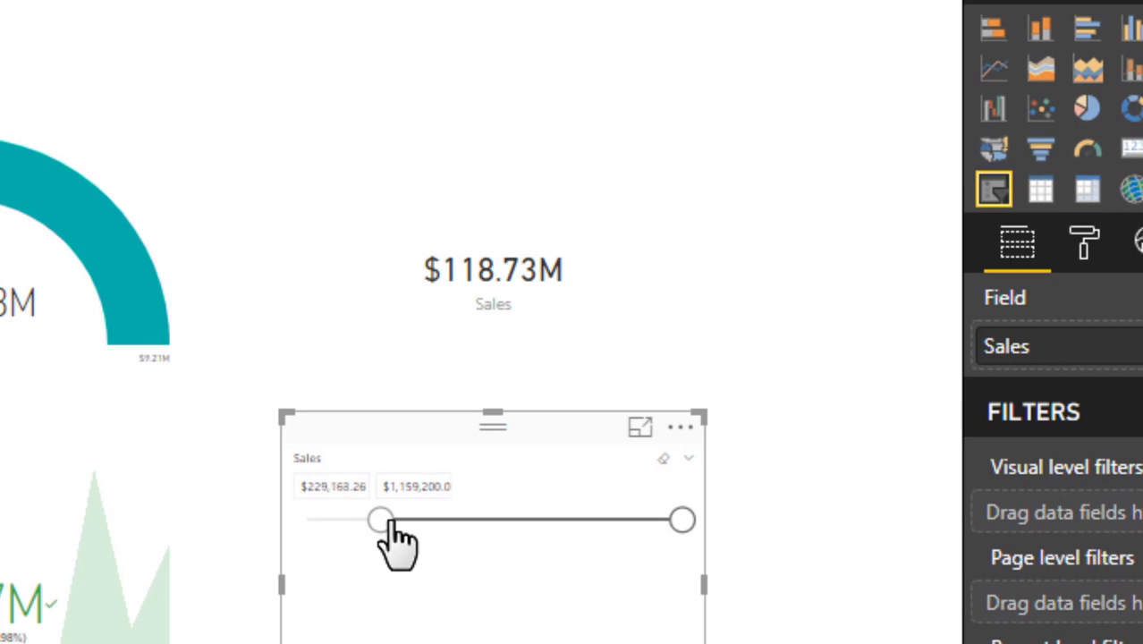
pyautogui.moveTo(380, 519); pyautogui.dragTo(456, 518)
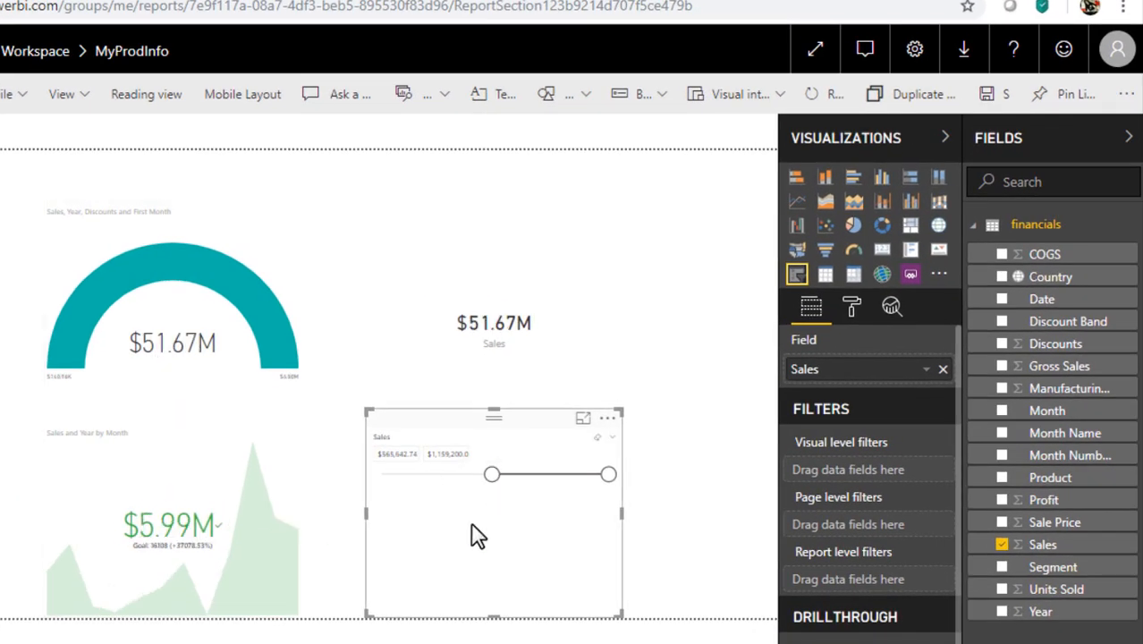
pyautogui.moveTo(492, 497)
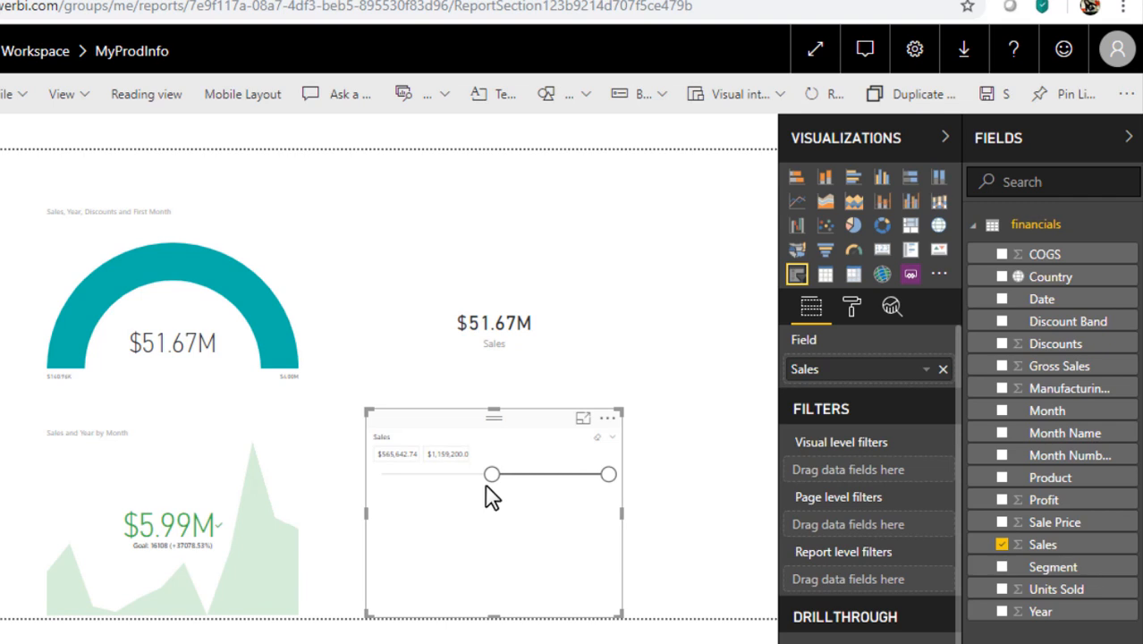
pyautogui.moveTo(492, 474); pyautogui.dragTo(430, 475)
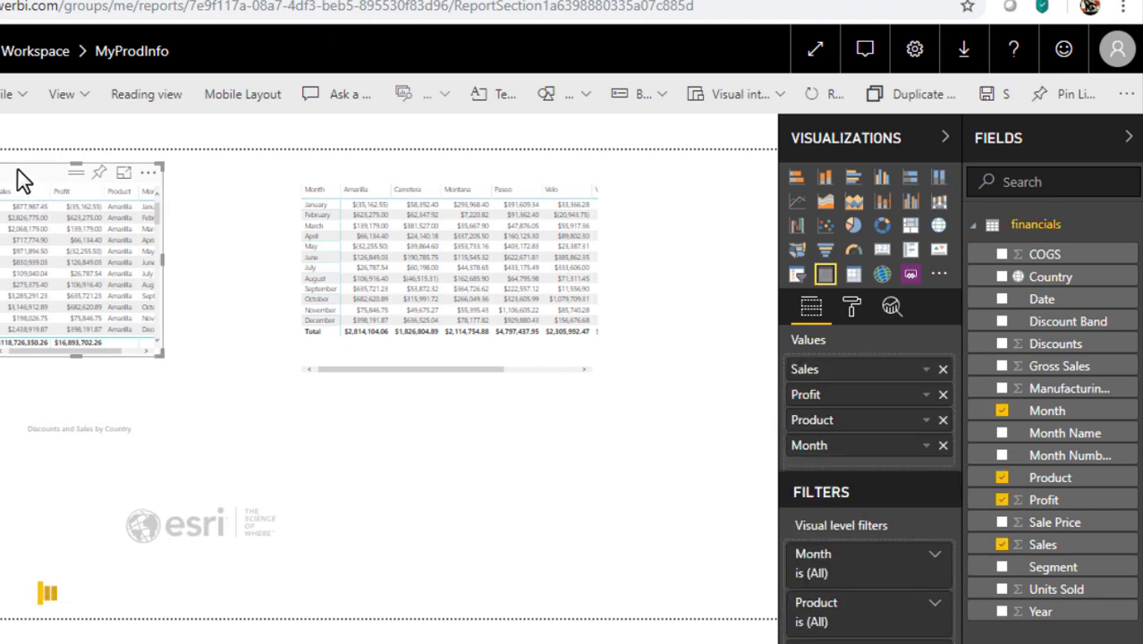
pyautogui.moveTo(411, 178)
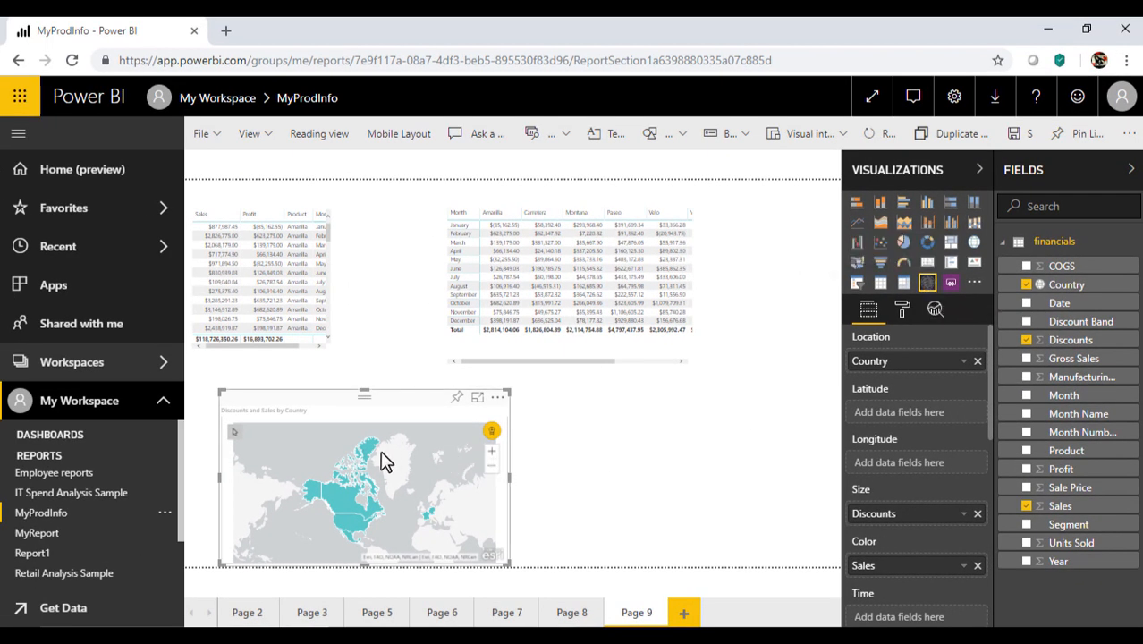
pyautogui.moveTo(342, 501)
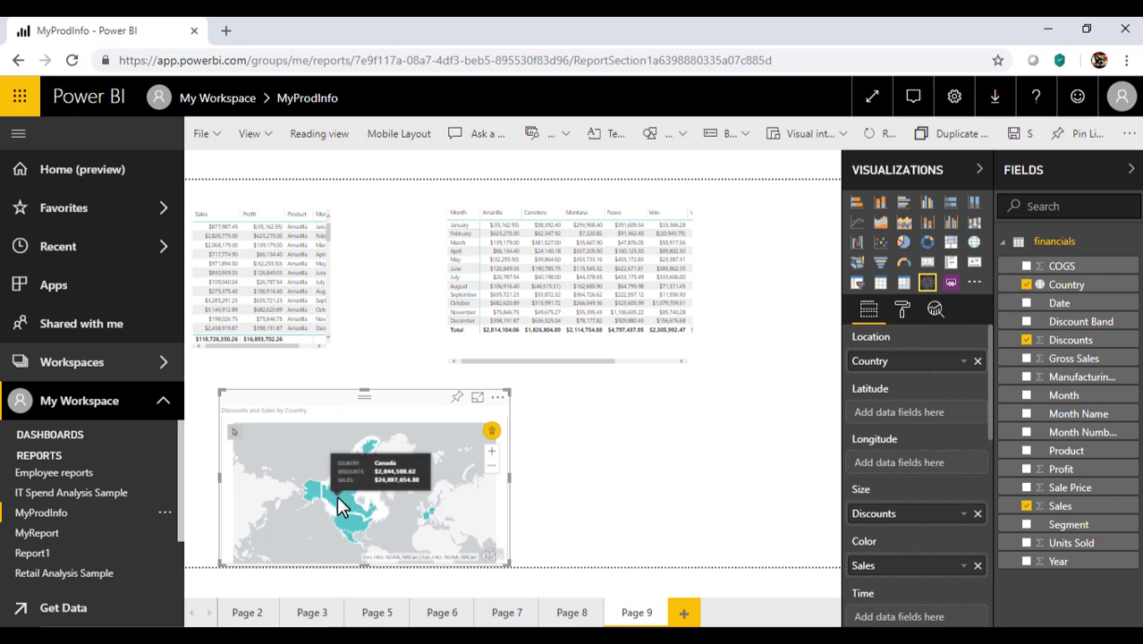